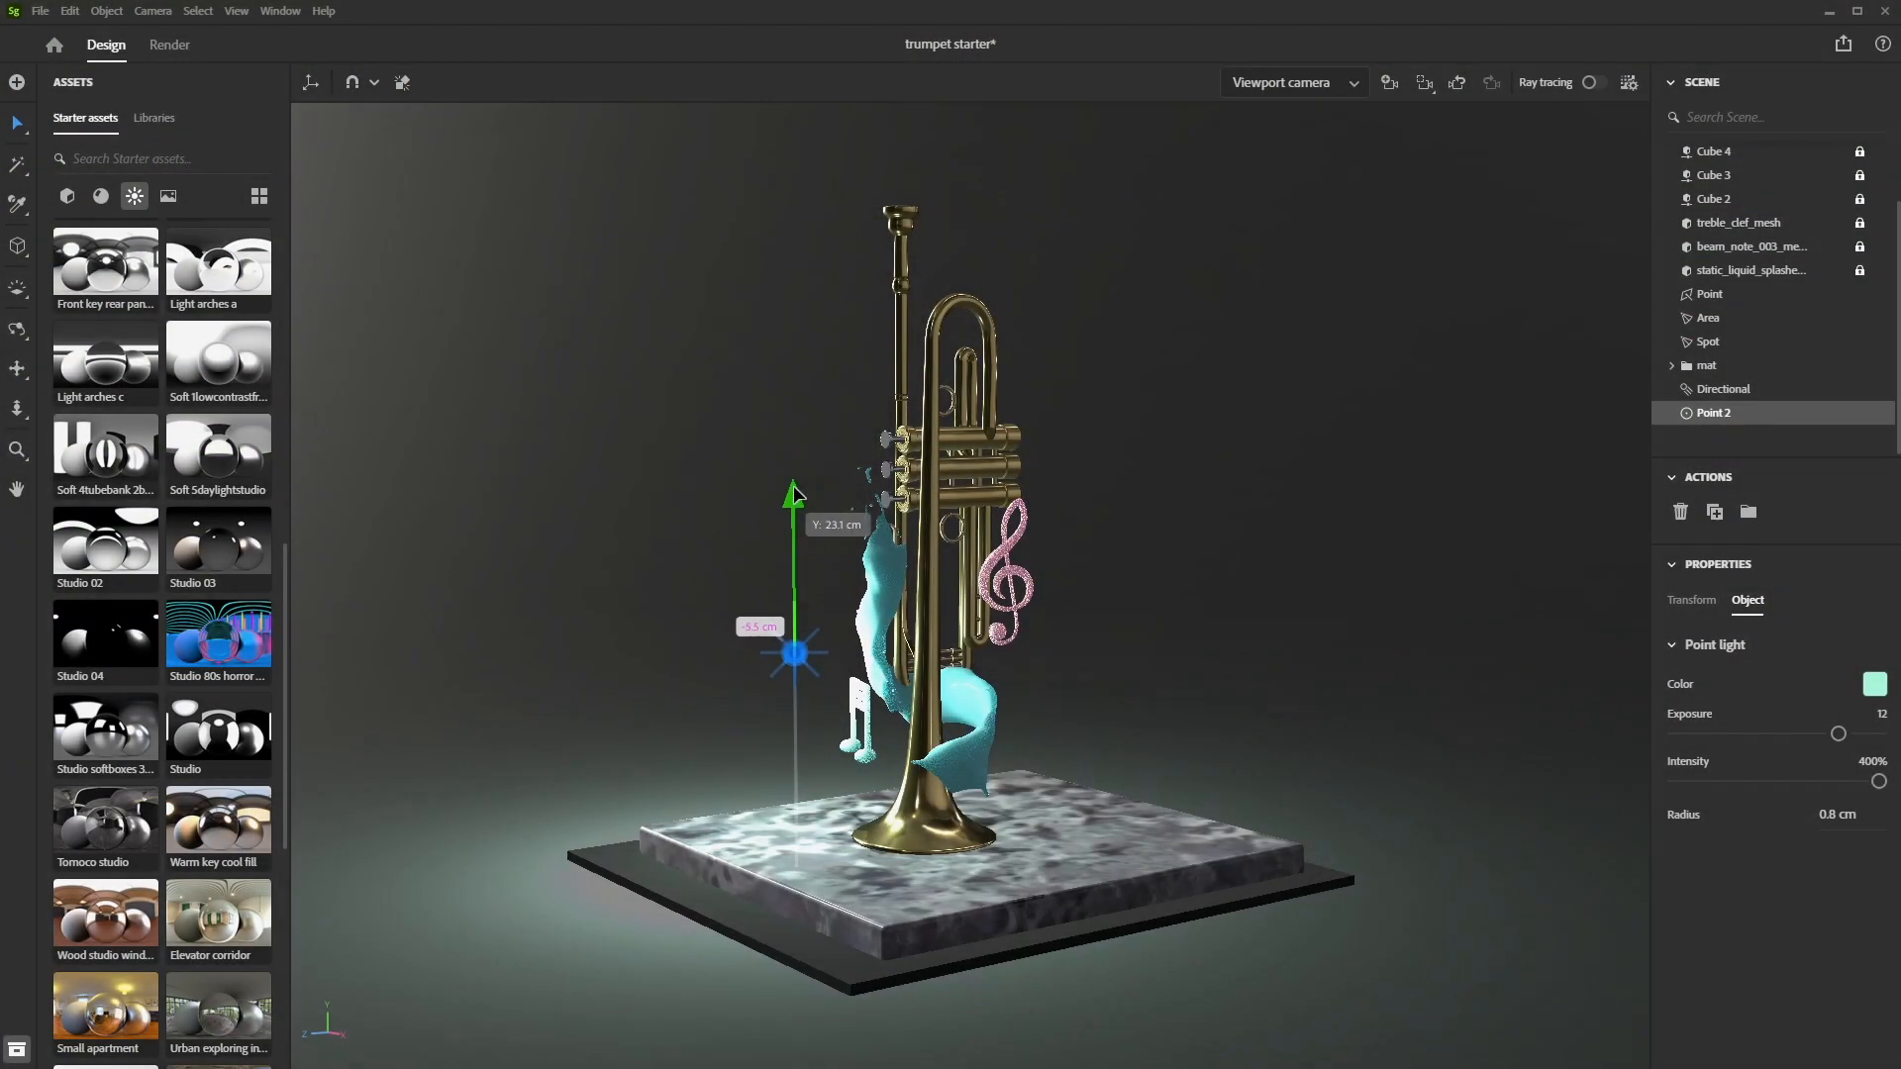
- Reposition the point light beside the trumpet in the viewport
left_click_drag(794, 653, 794, 433)
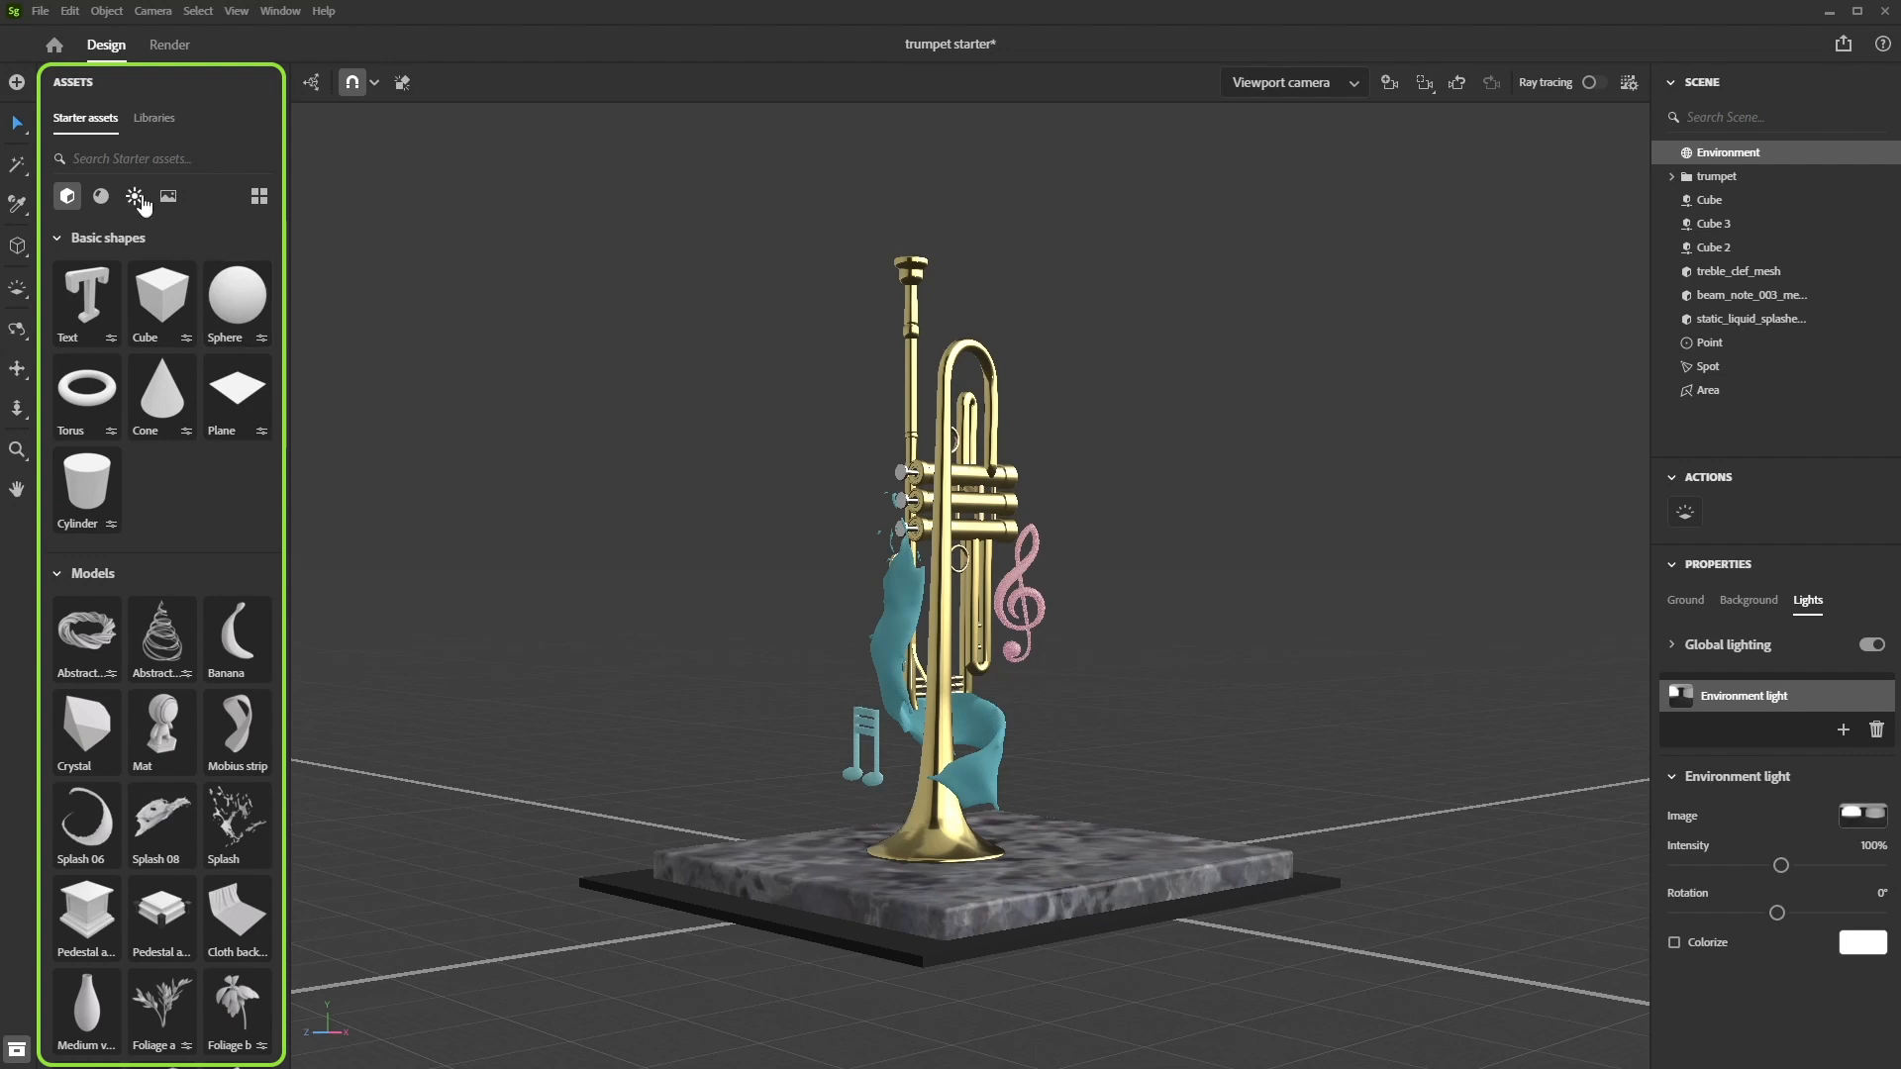
- Browse the Lights presets in Starter assets and apply a different environment image
left_click(134, 196)
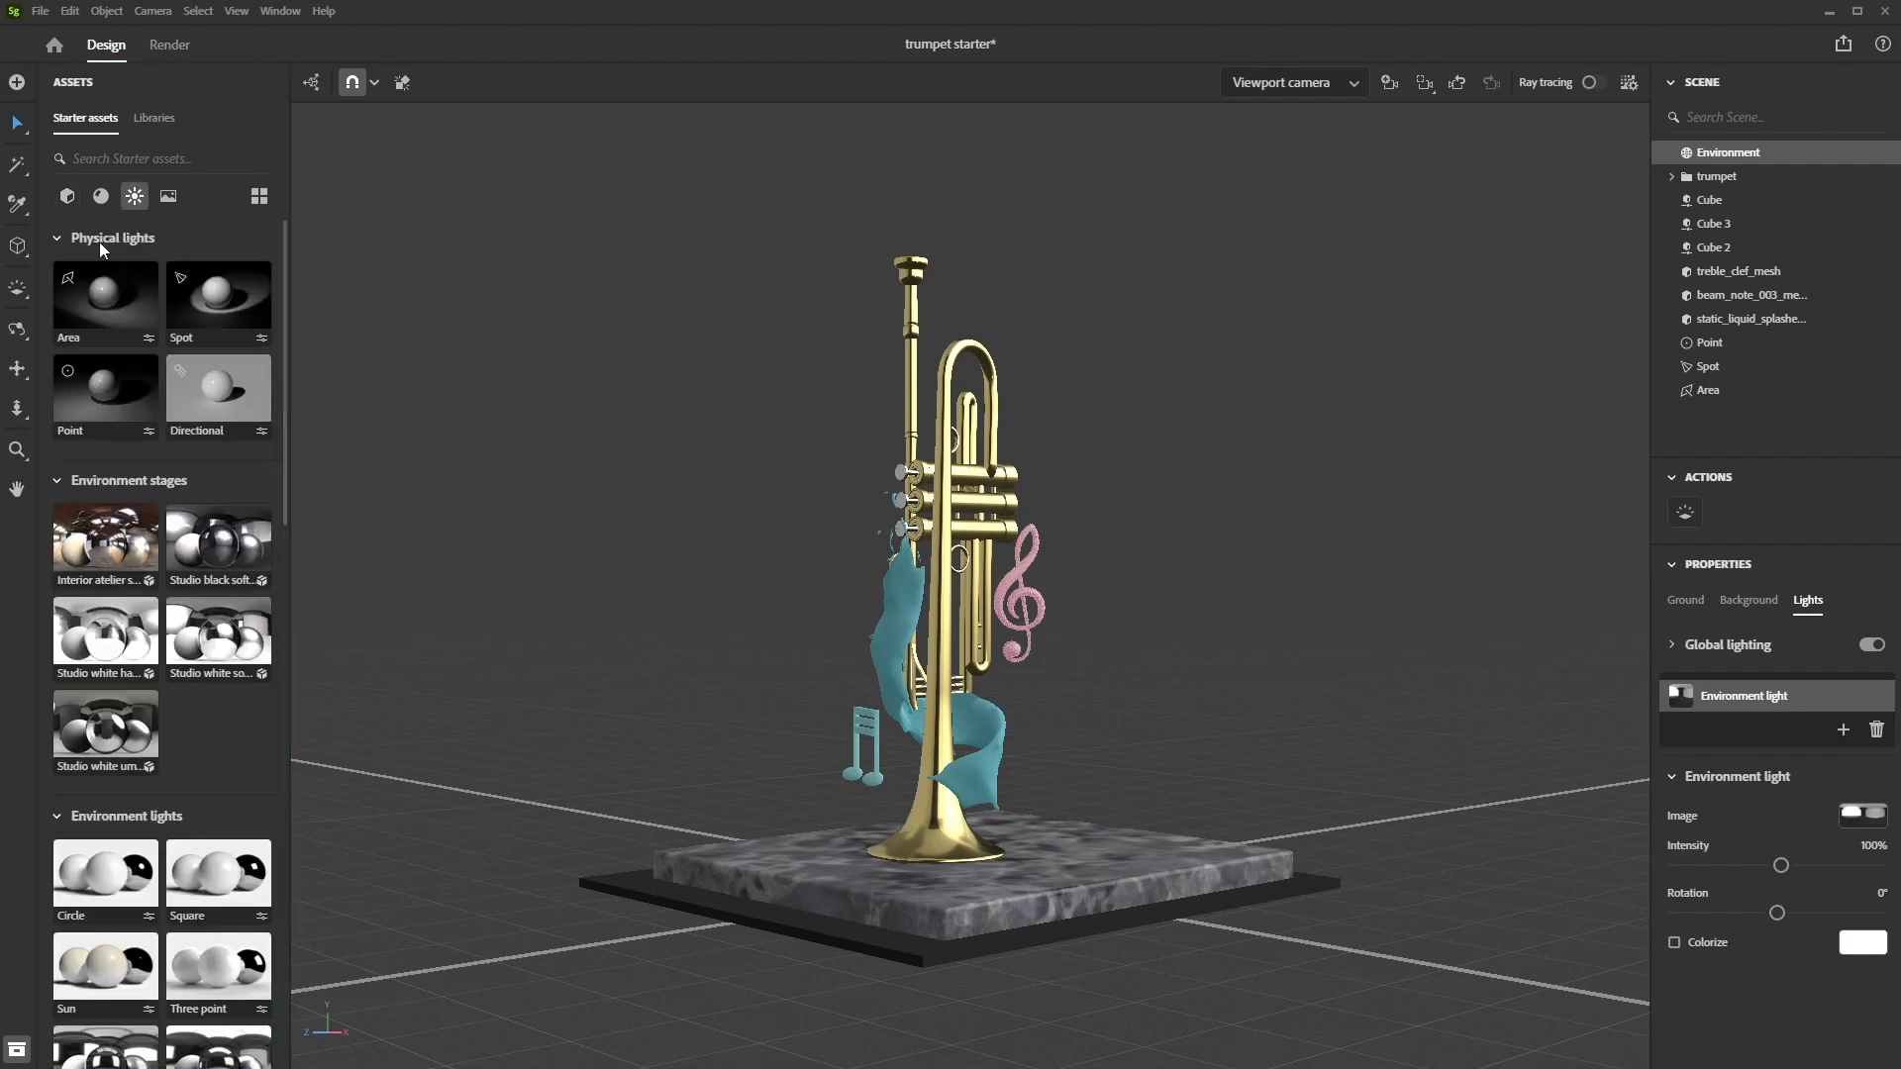
mouse_move(194, 246)
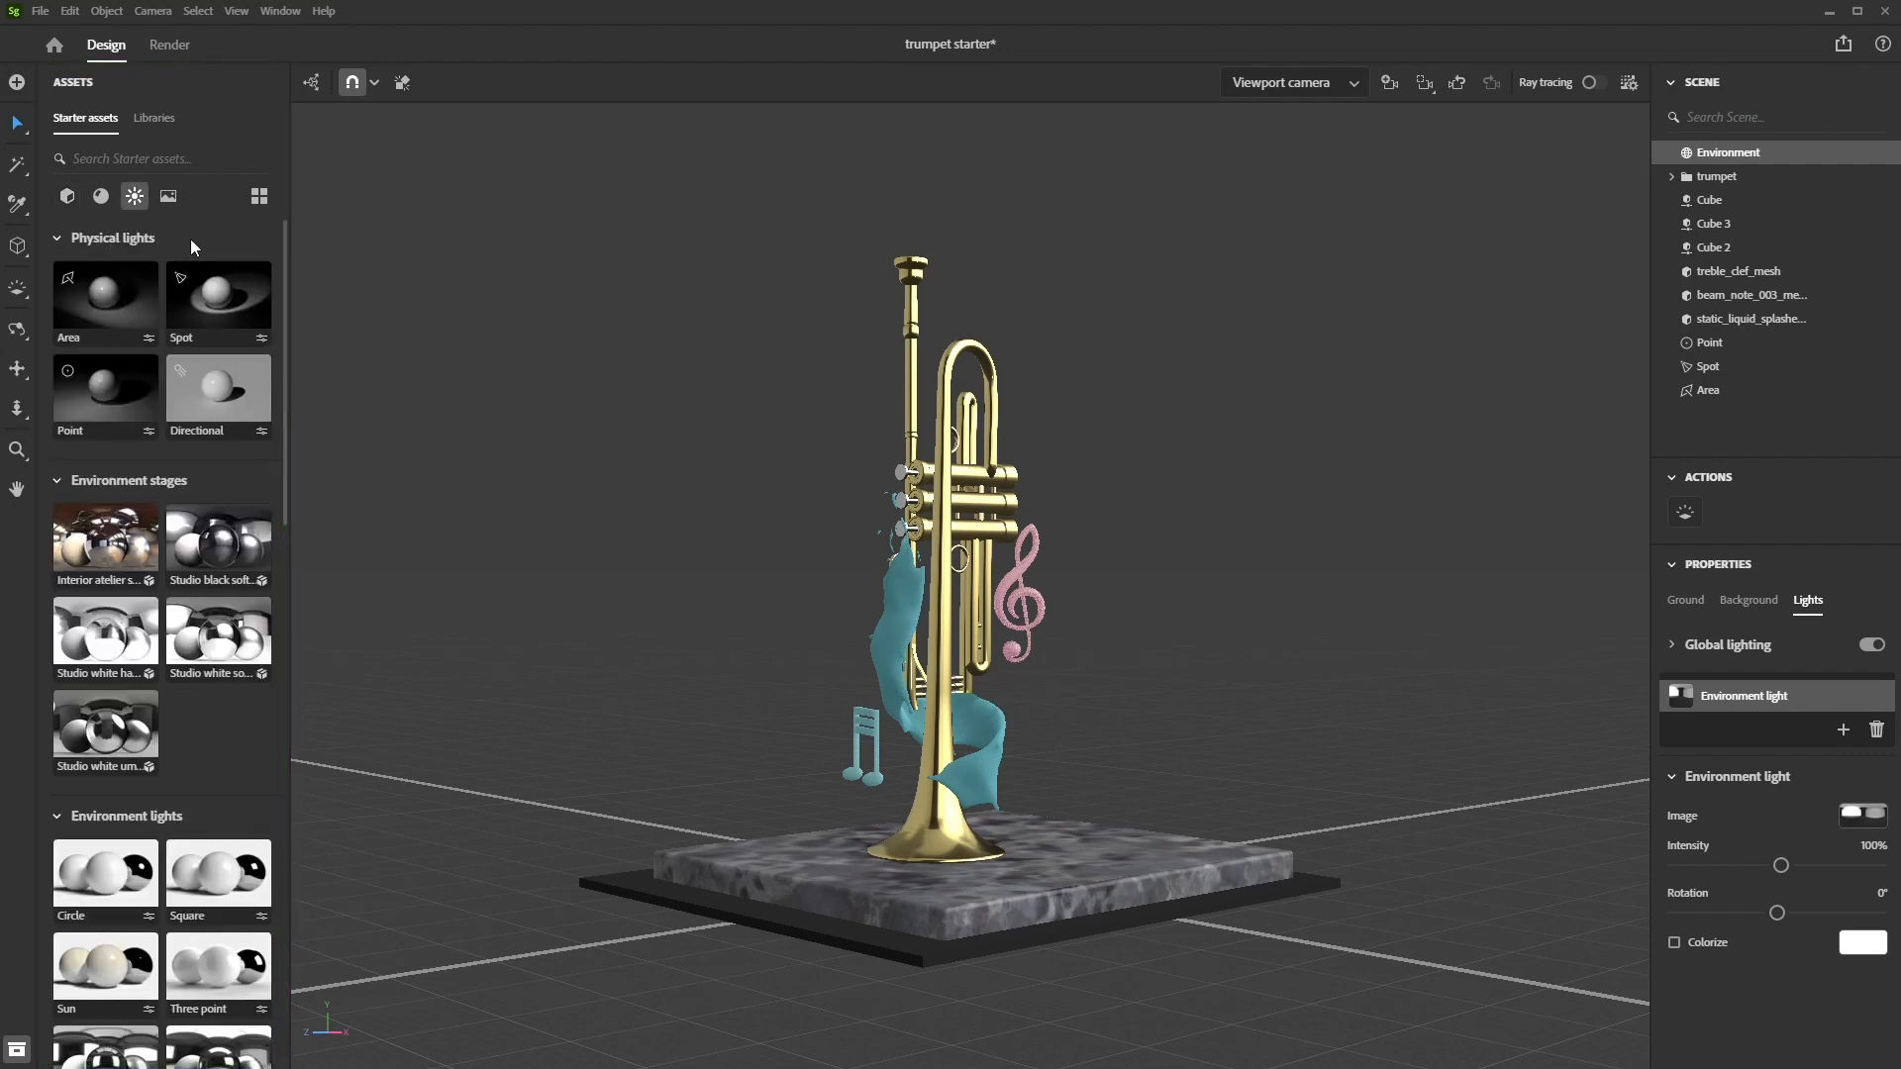
mouse_move(250, 493)
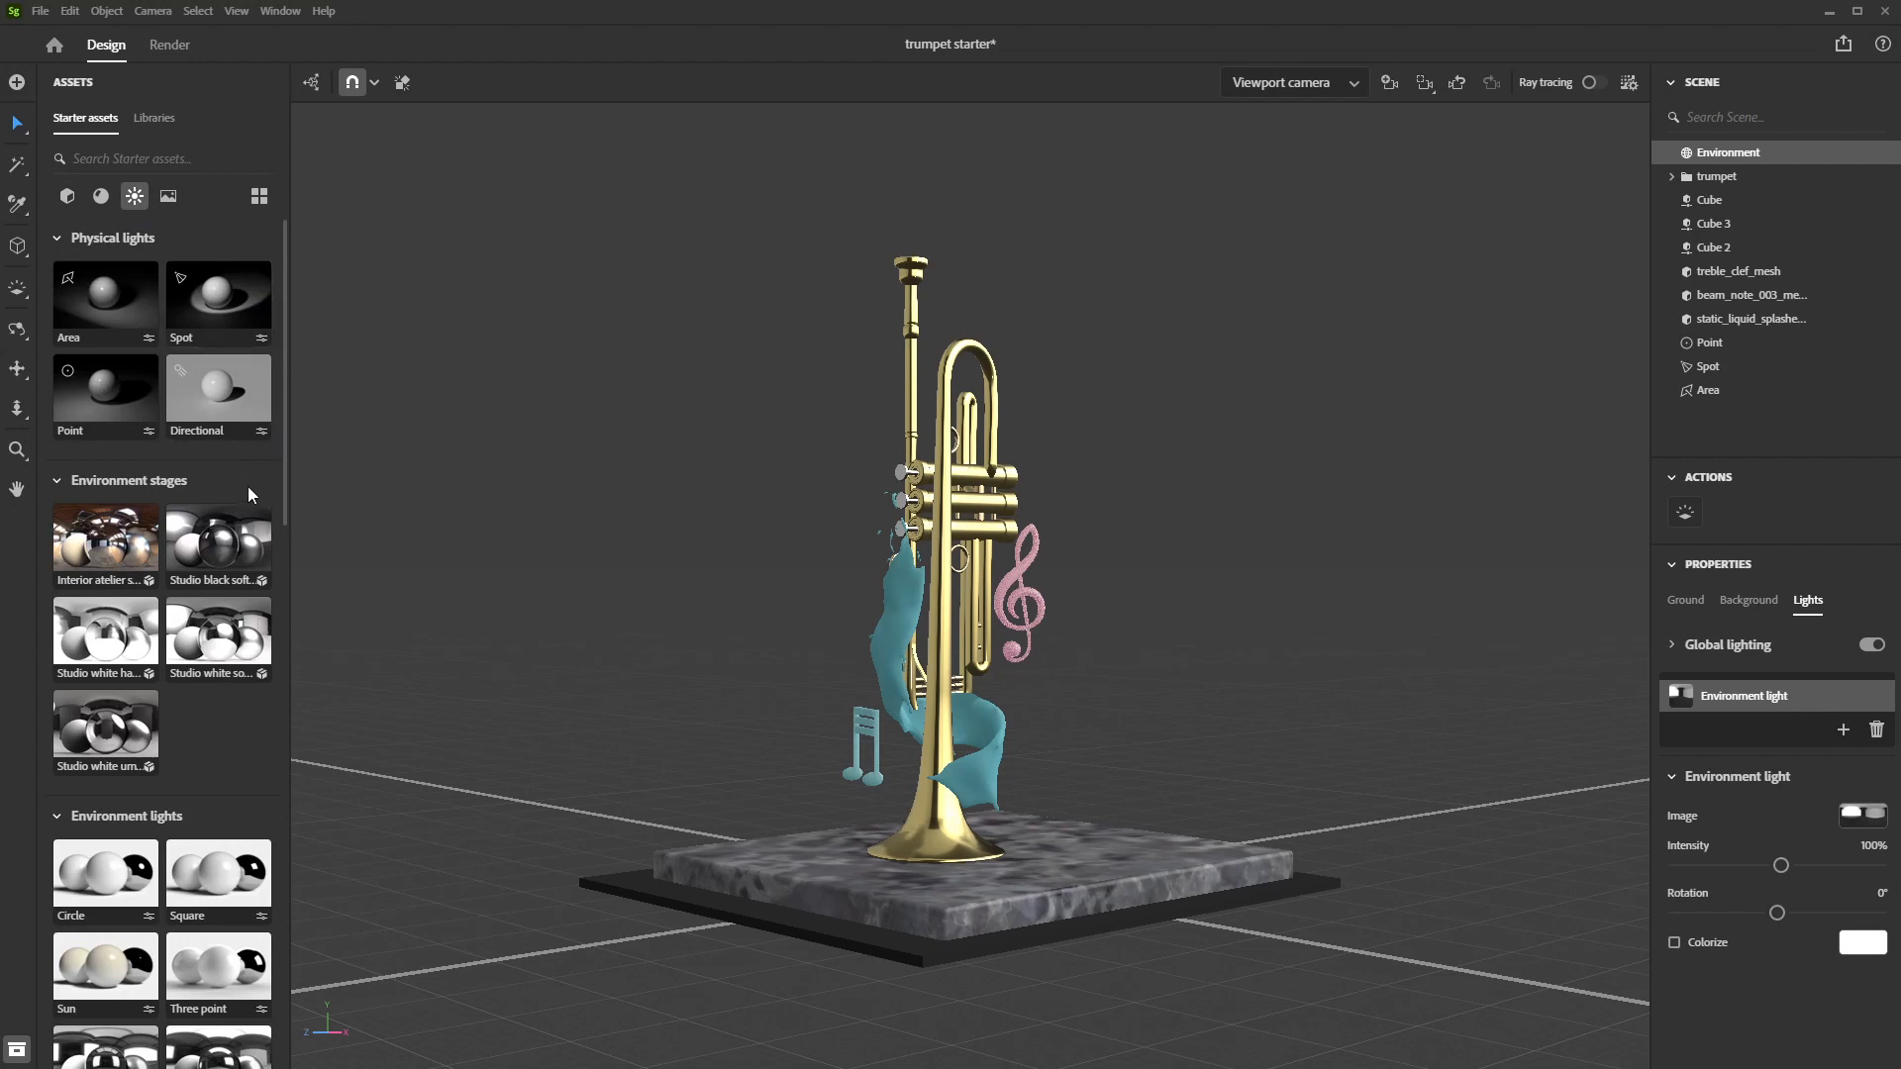
scroll("down", 3)
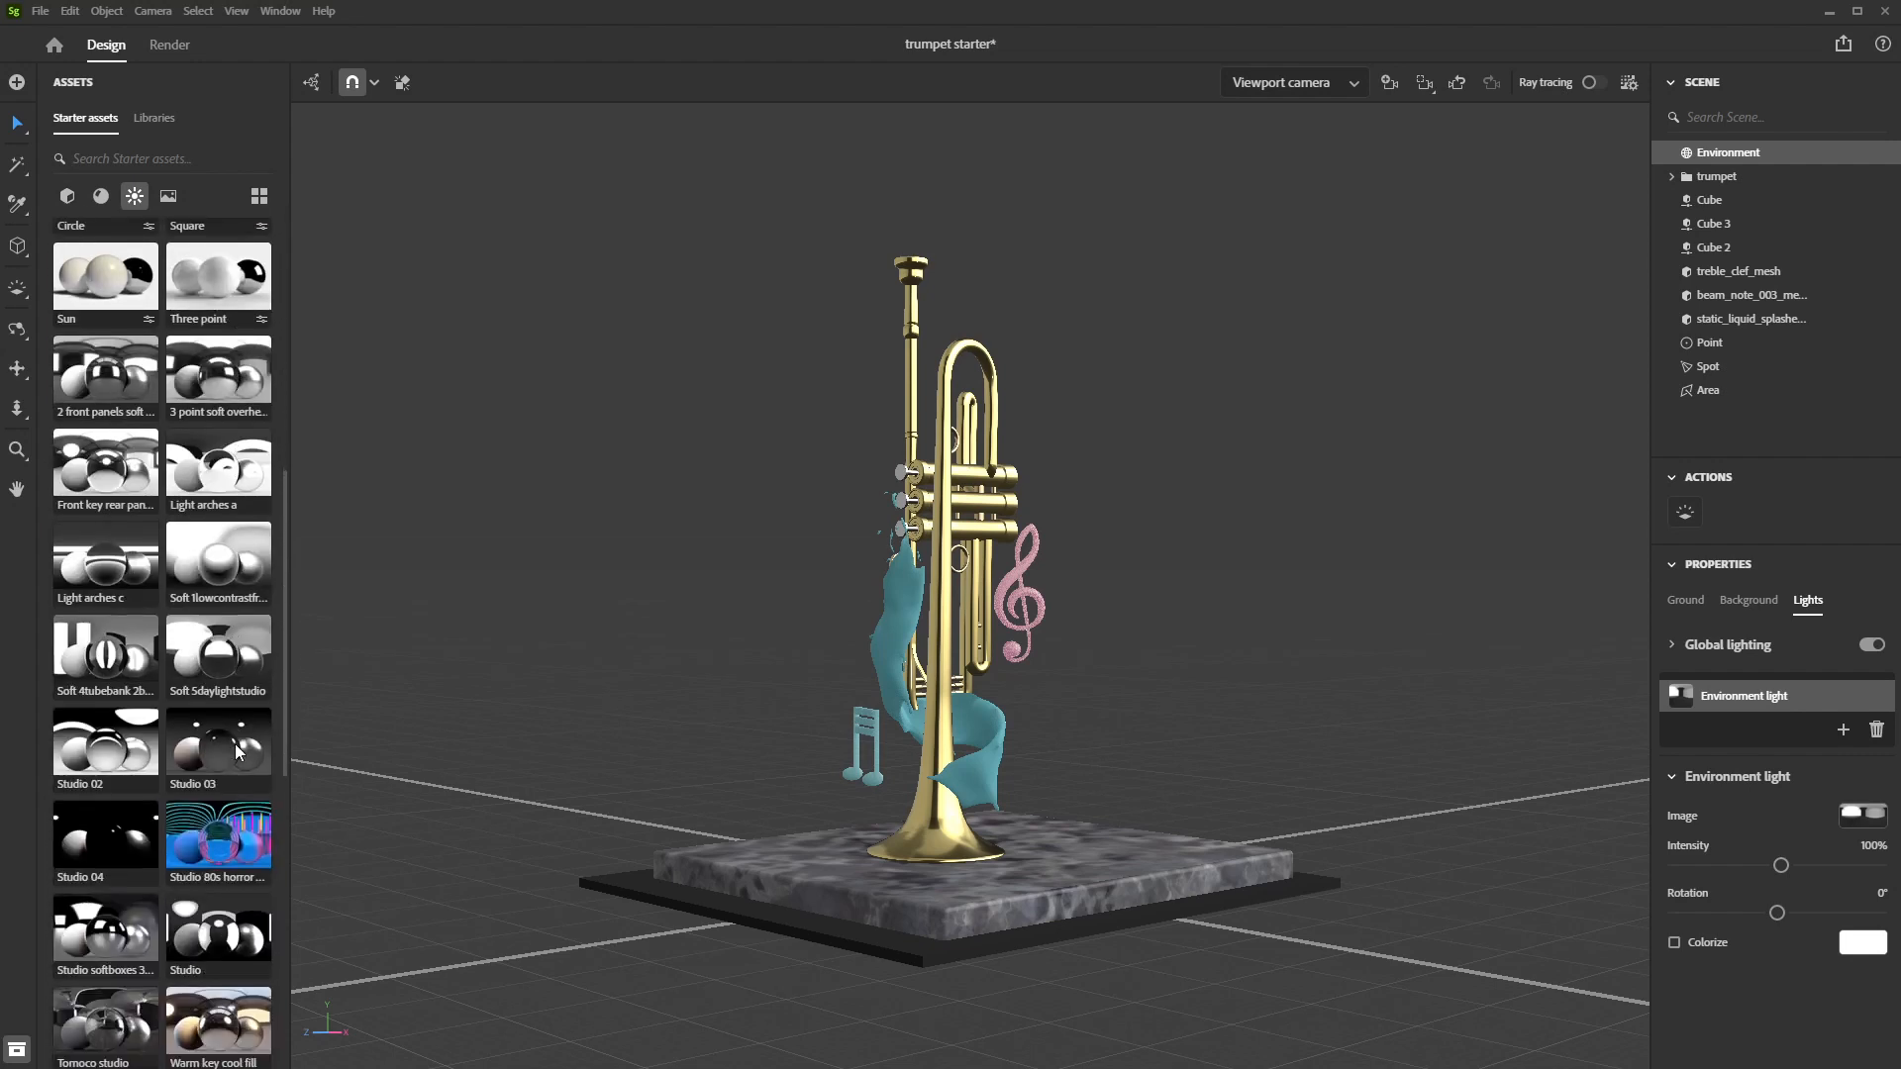
scroll("down", 3)
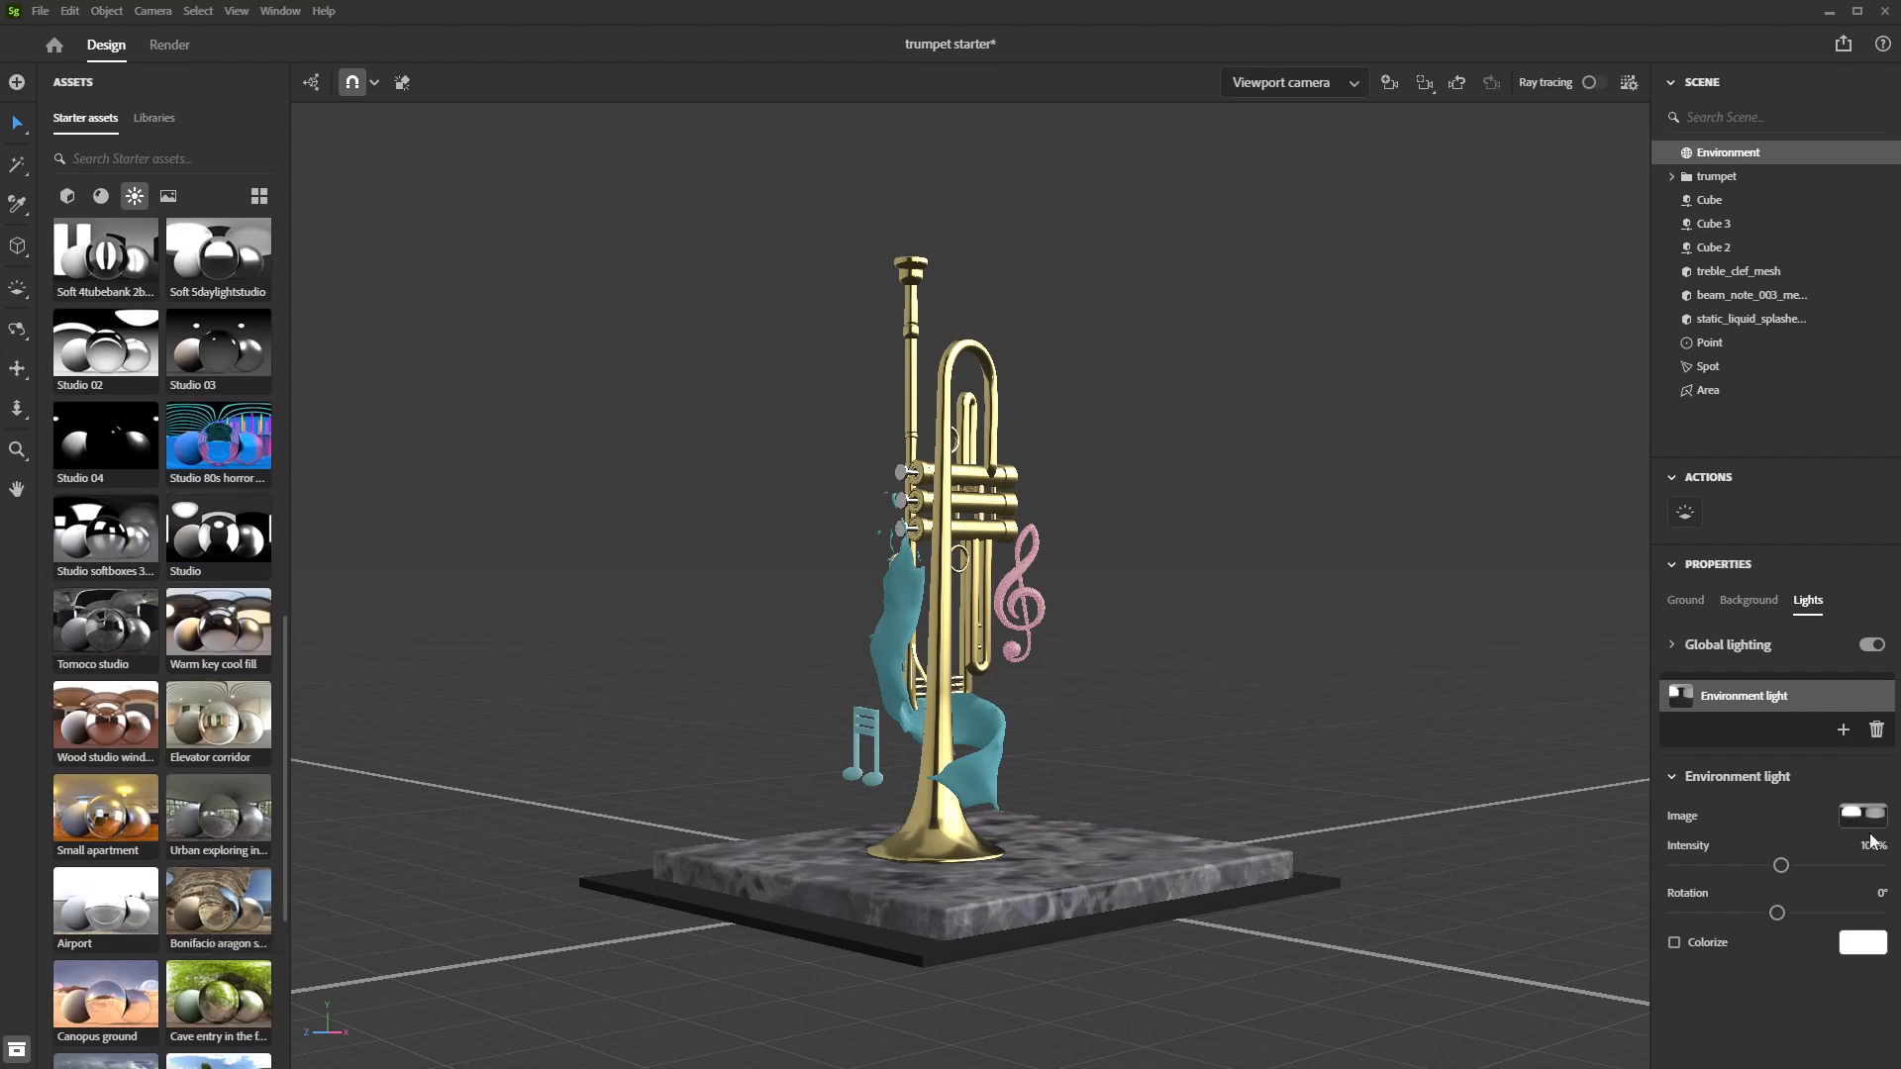
left_click(1862, 816)
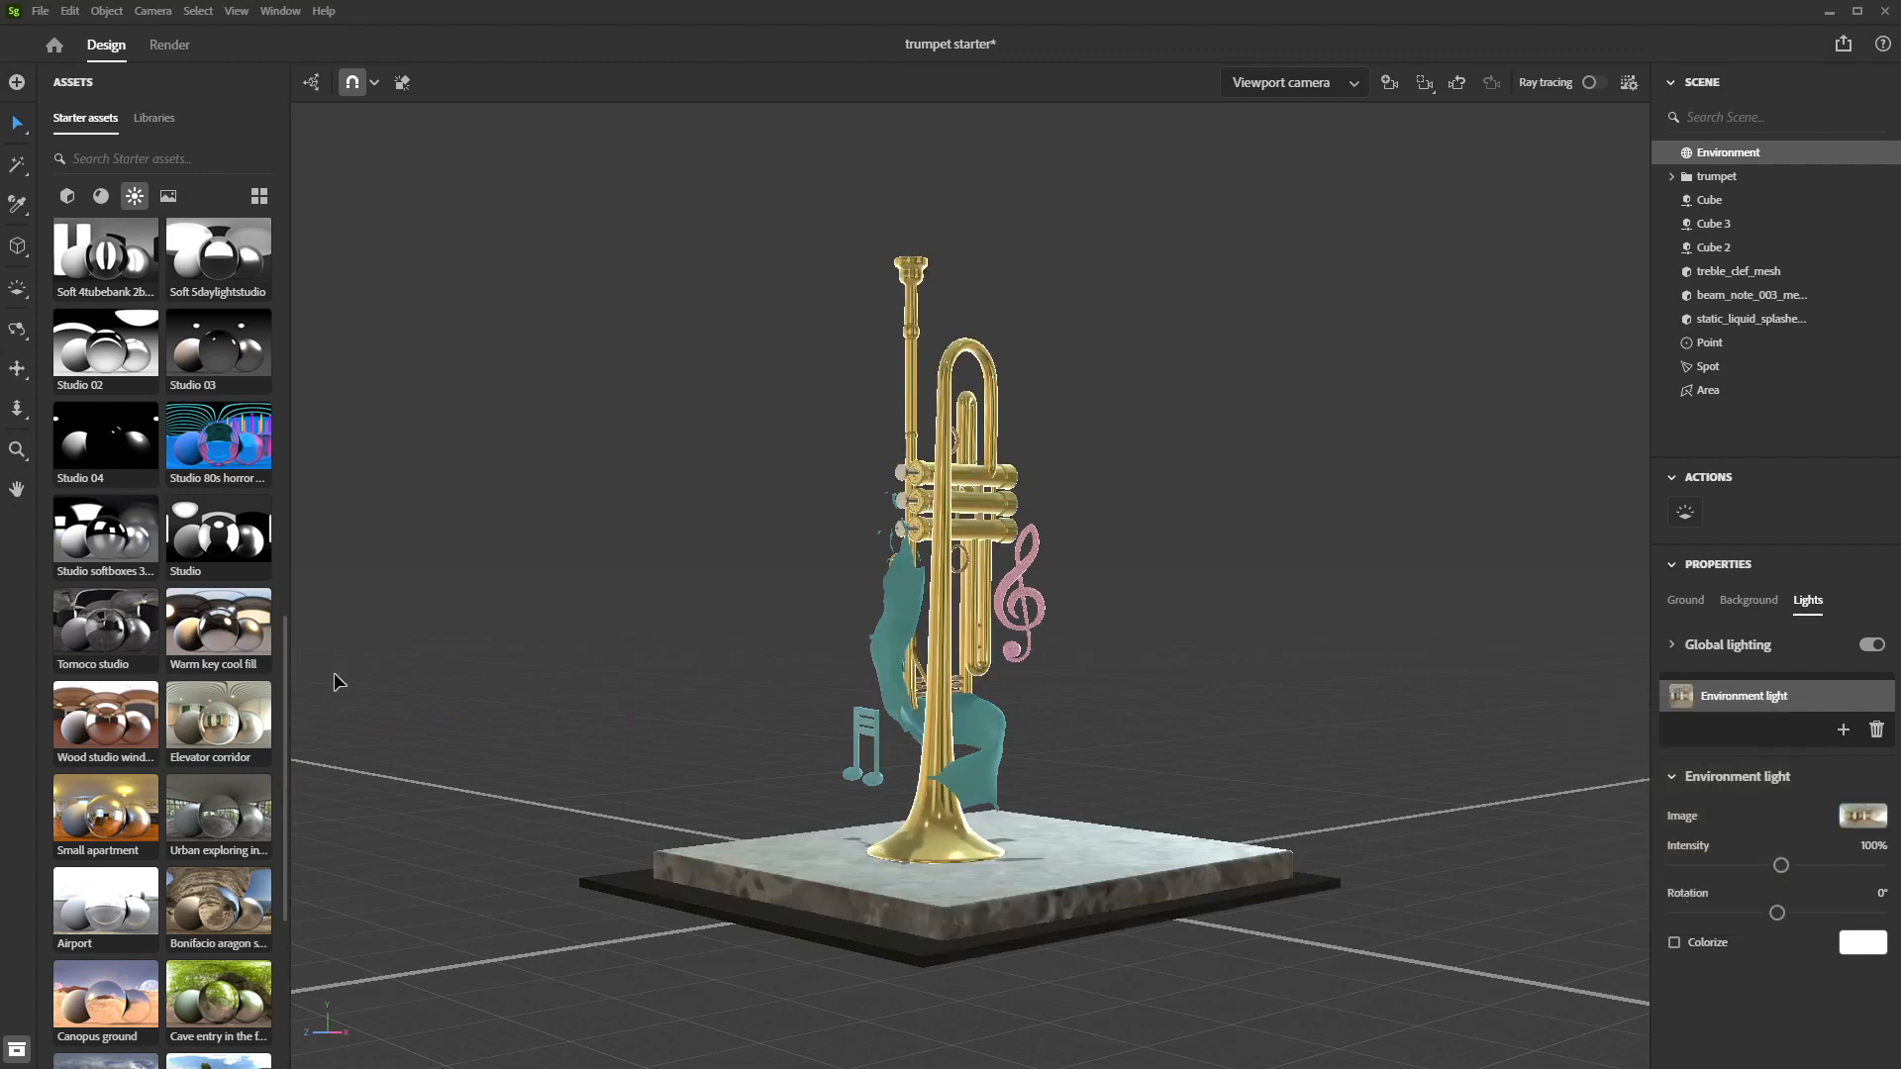
- Switch to a darker environment image, spin it, then set rotation 3° and intensity 106%
left_click(105, 623)
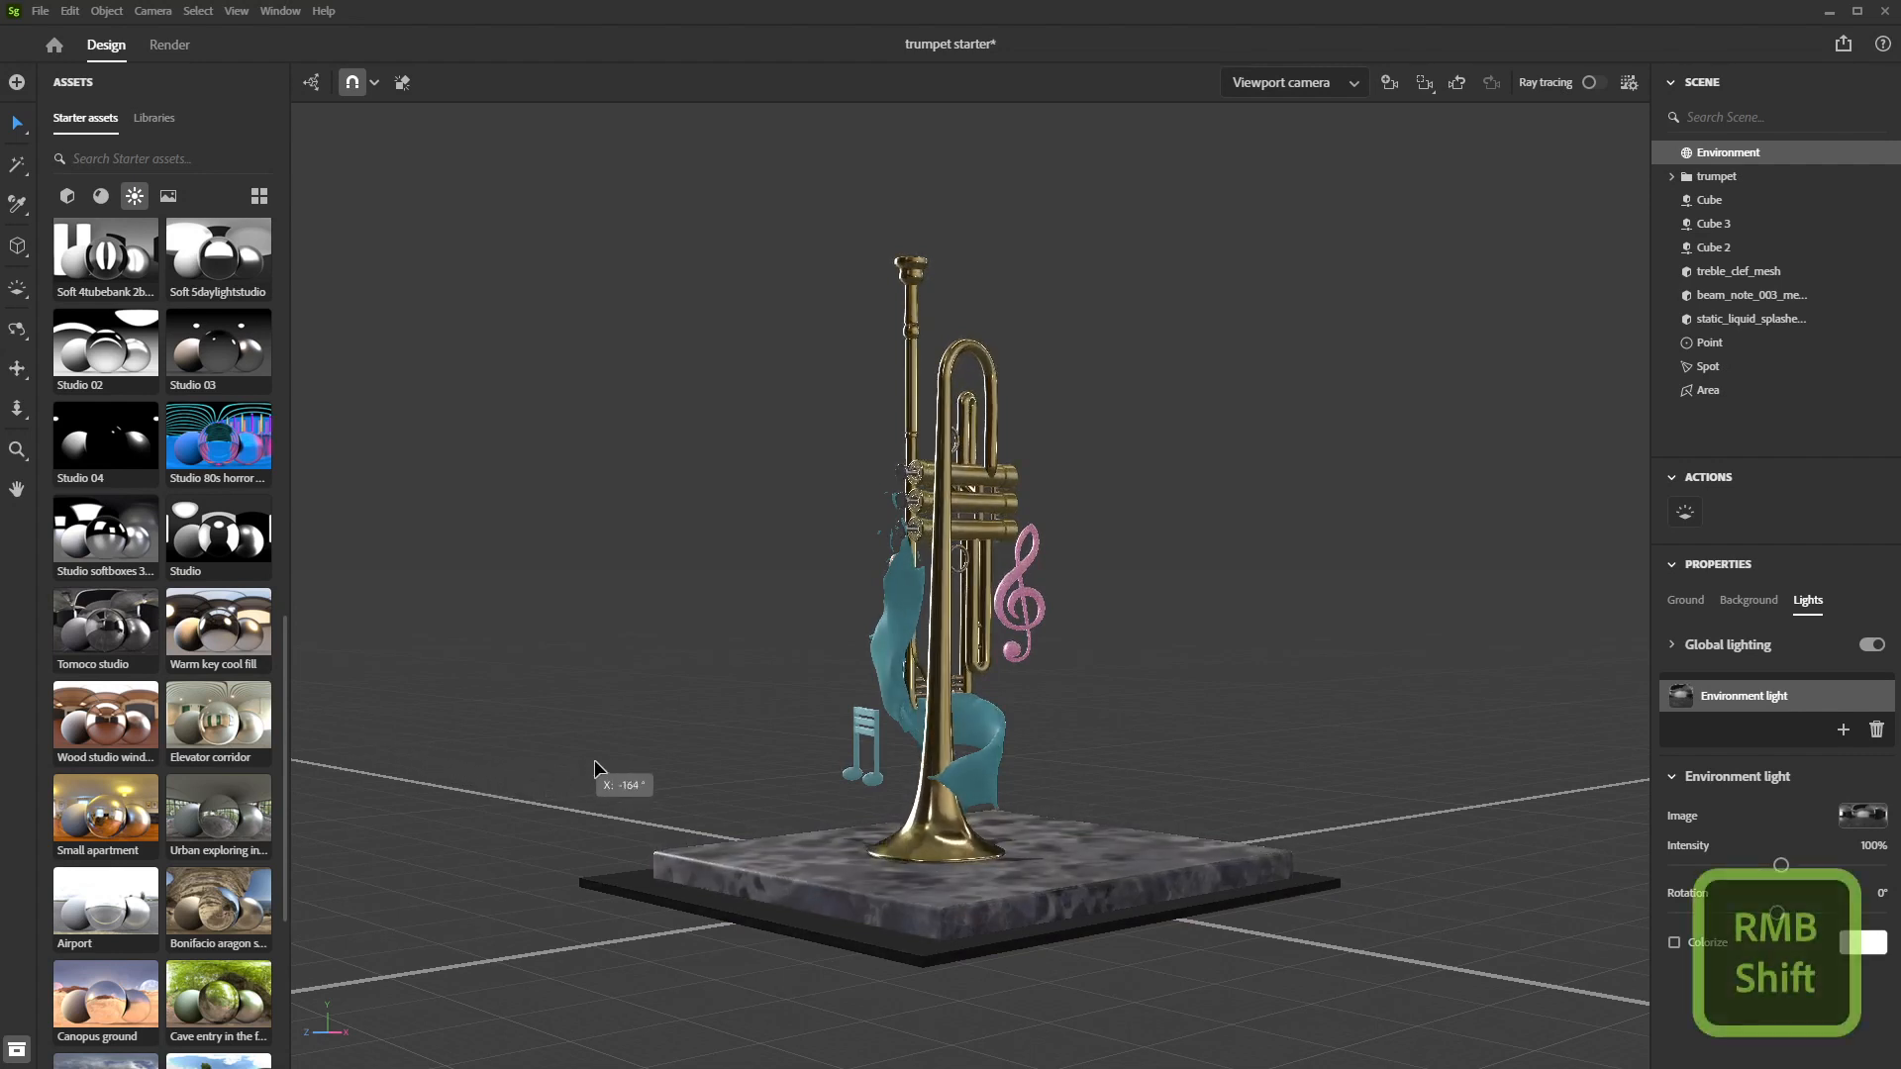
left_click_drag(594, 768, 637, 761)
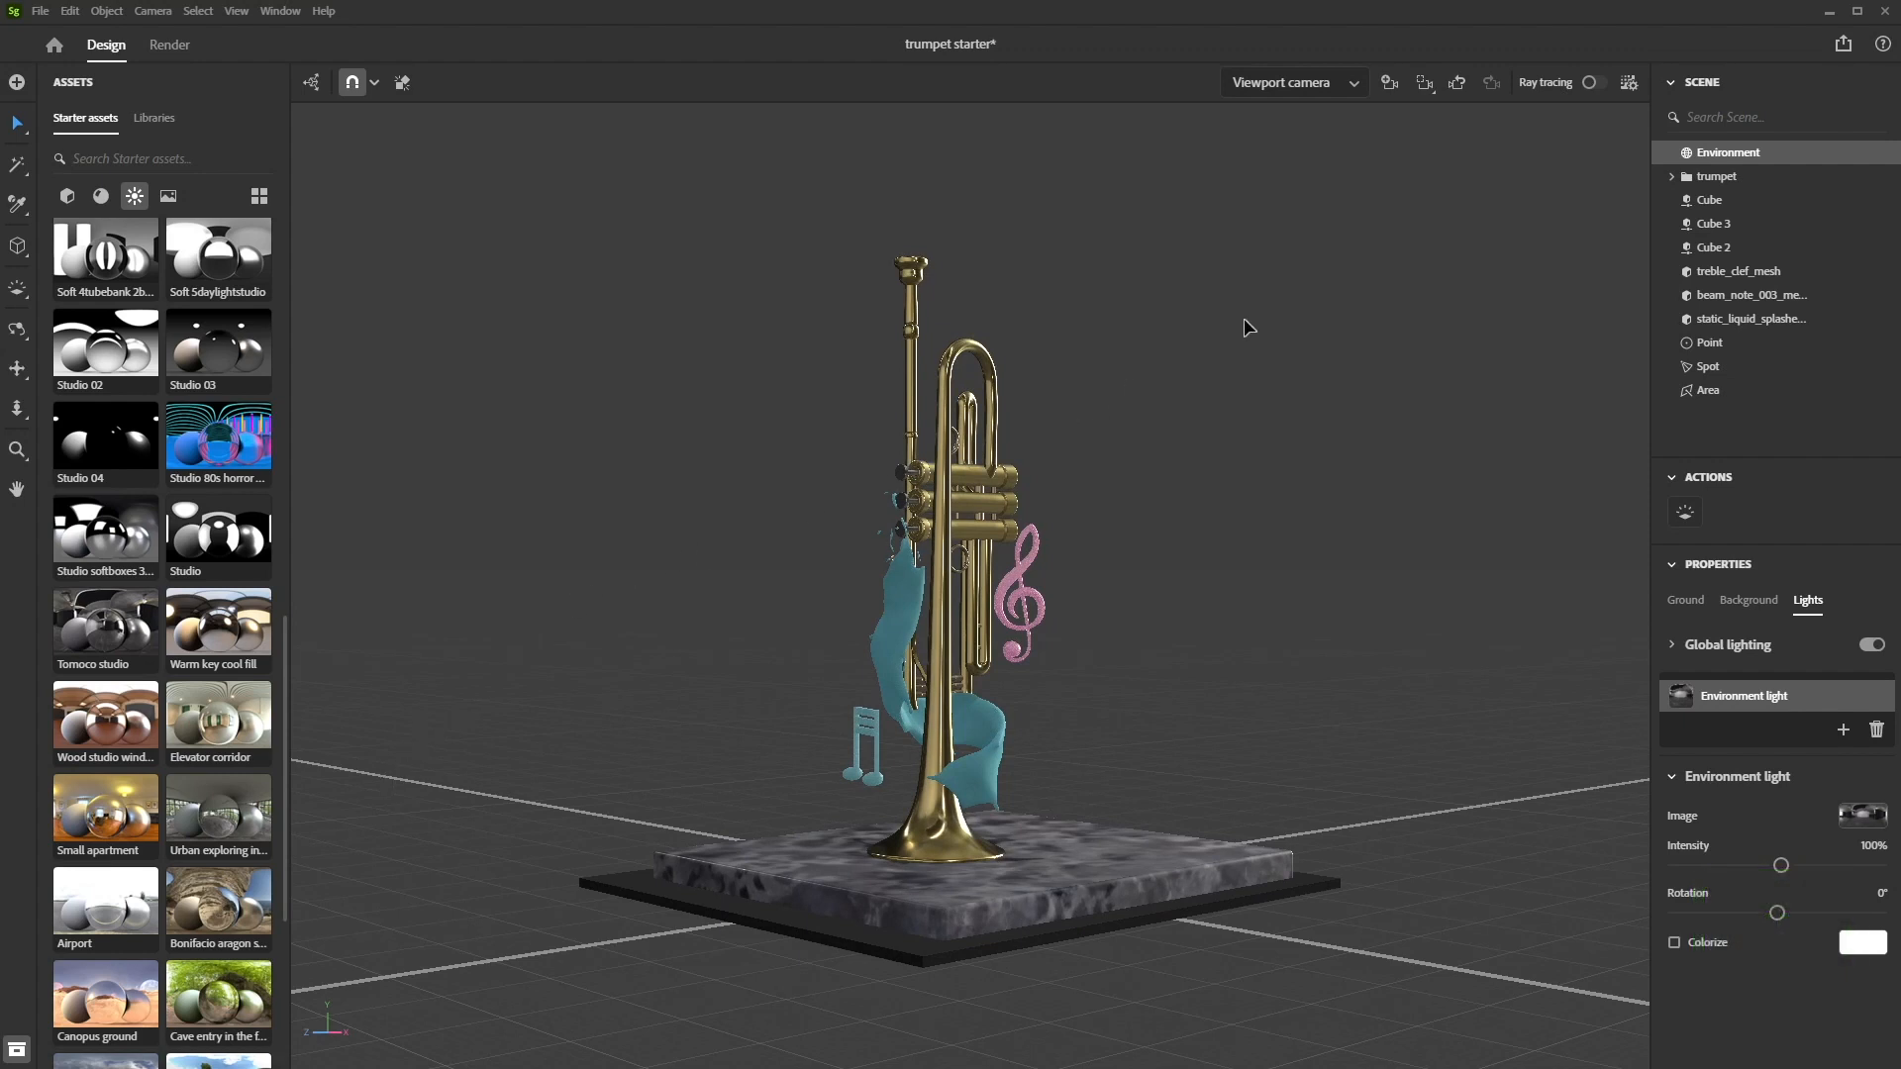
left_click(1728, 152)
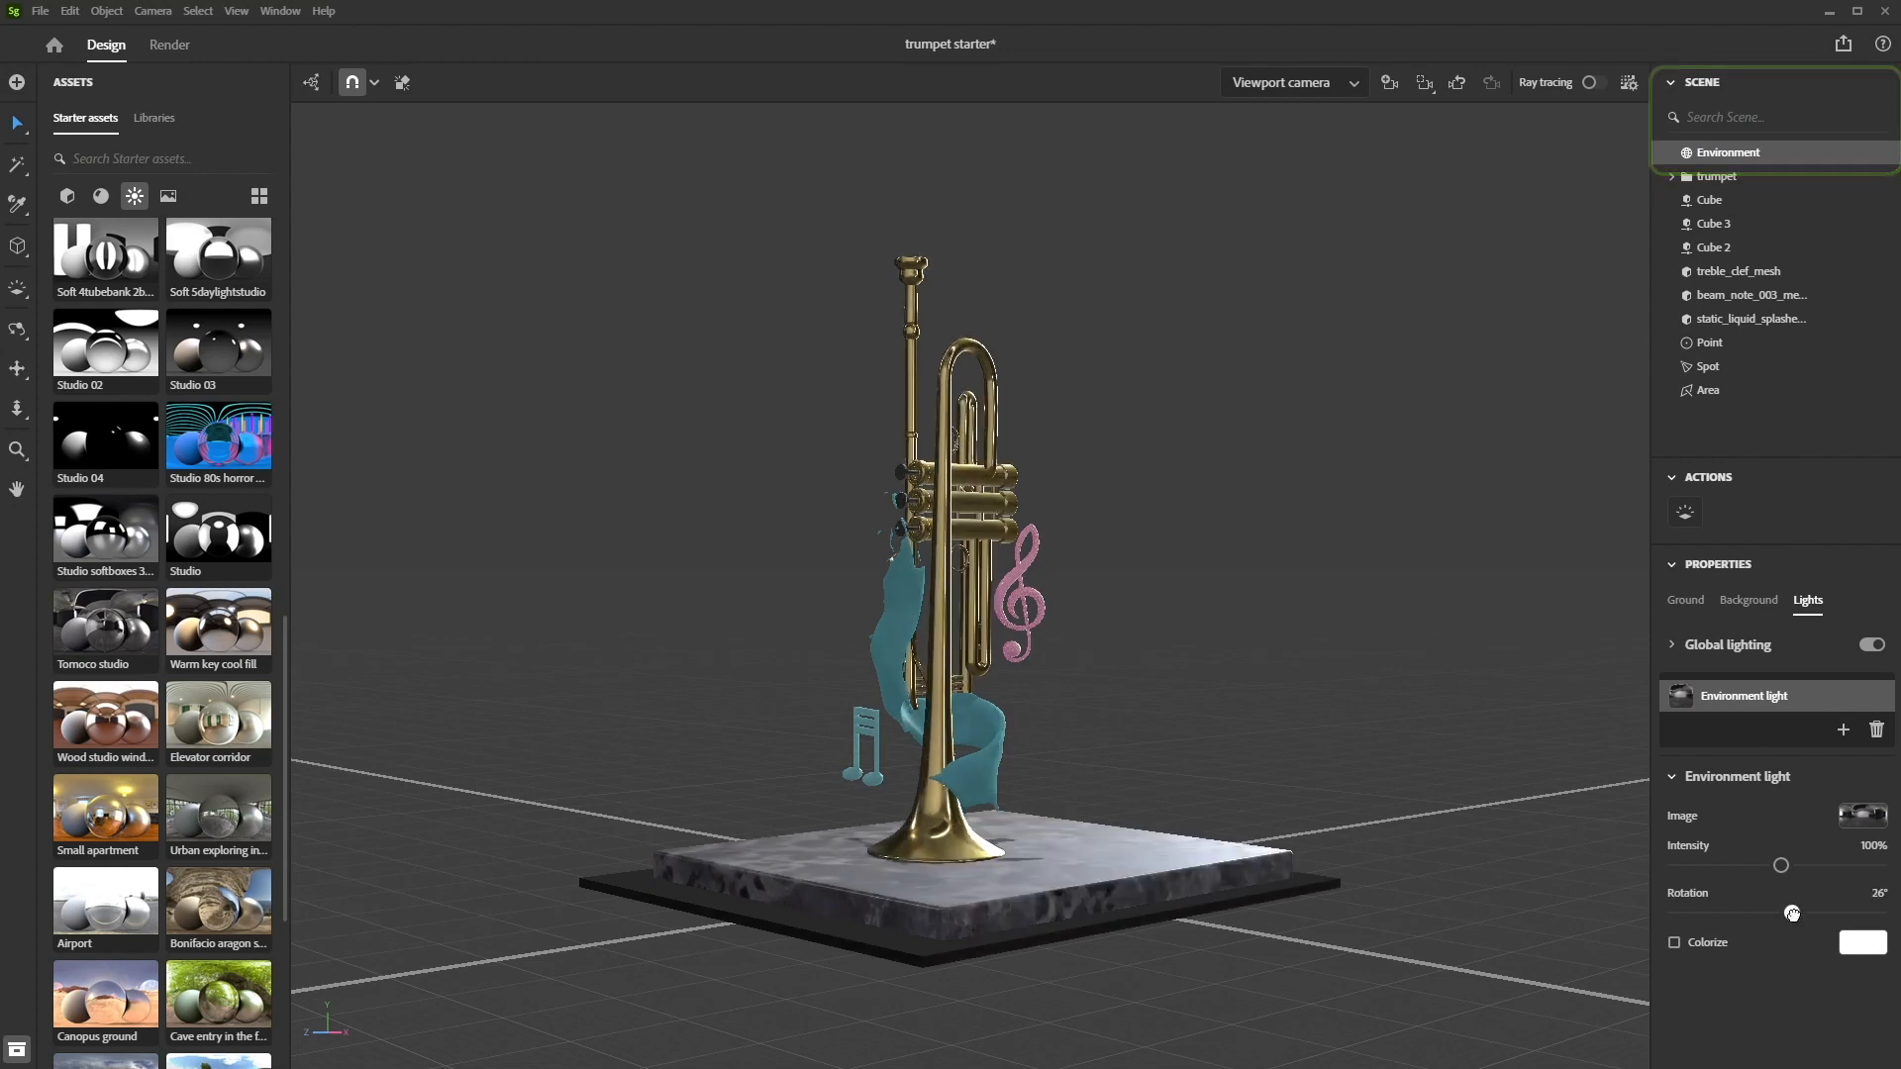
left_click_drag(1777, 865, 1815, 865)
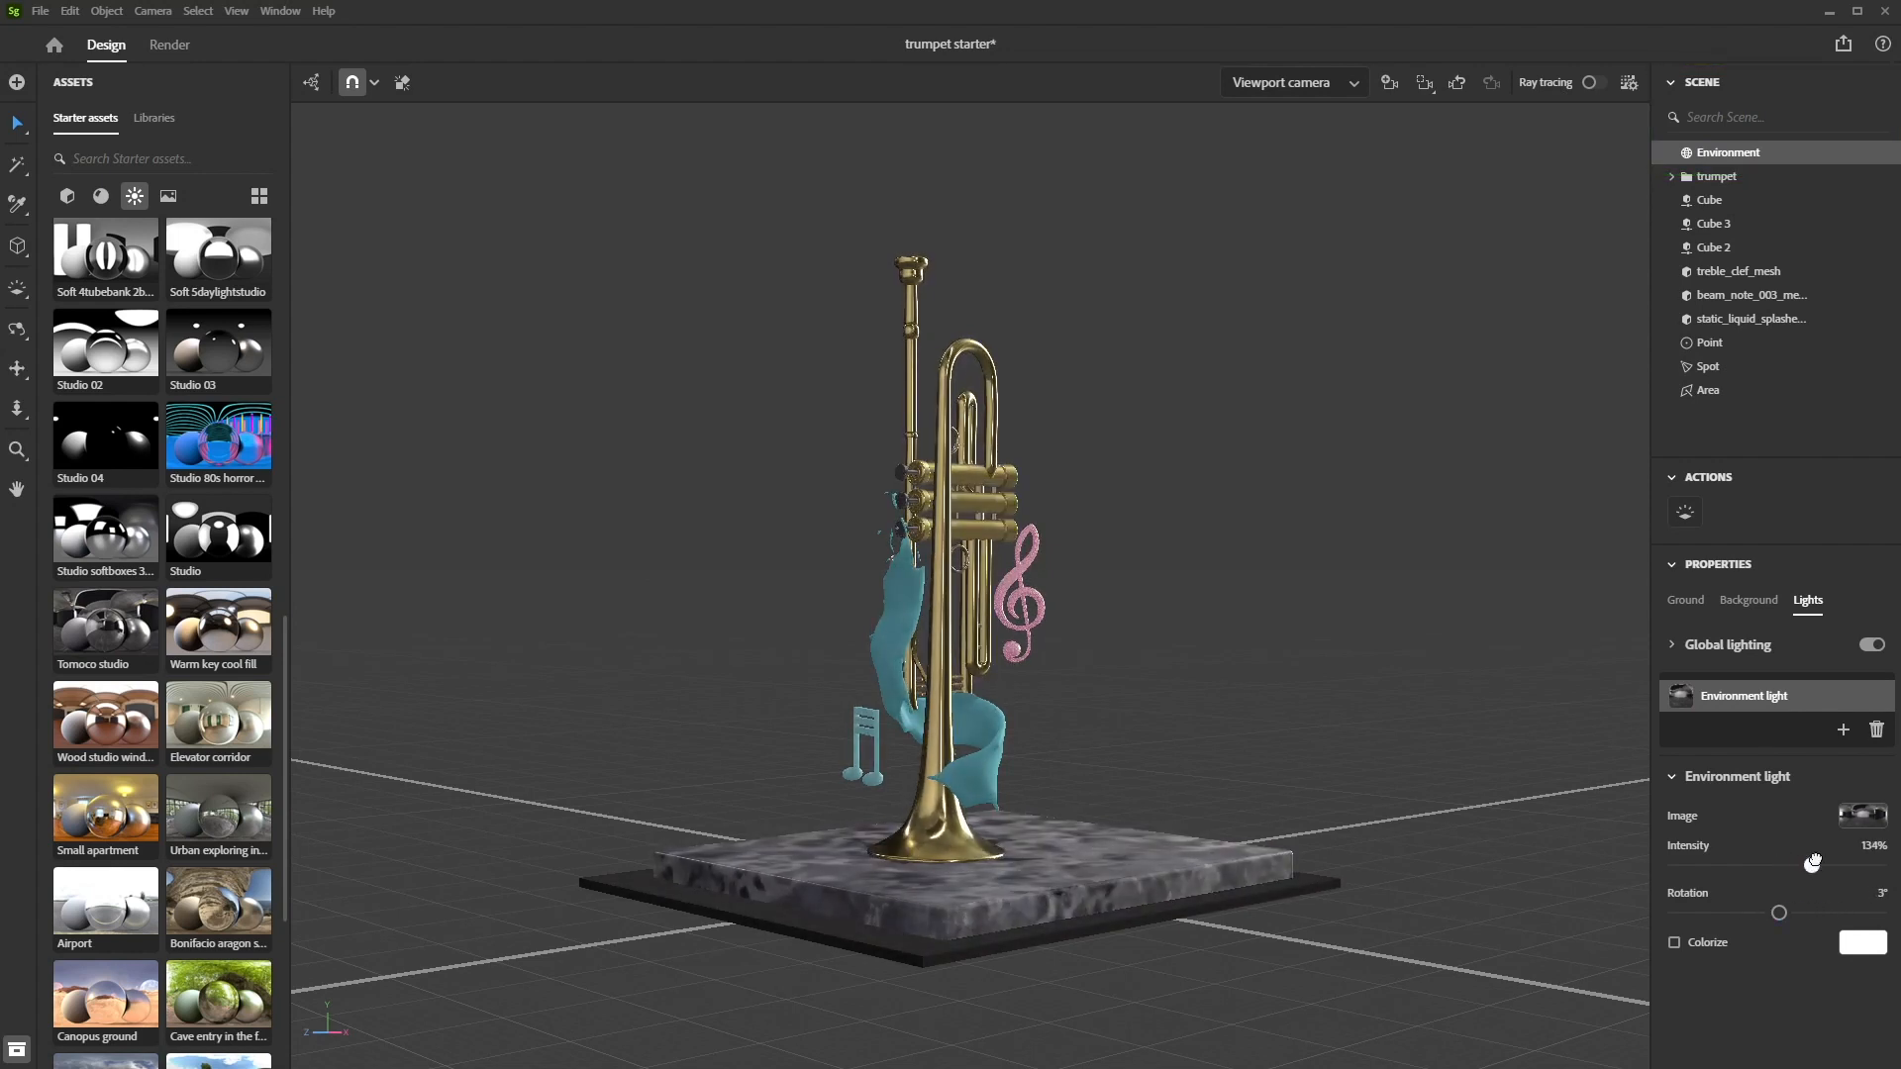
left_click_drag(1806, 865, 1782, 864)
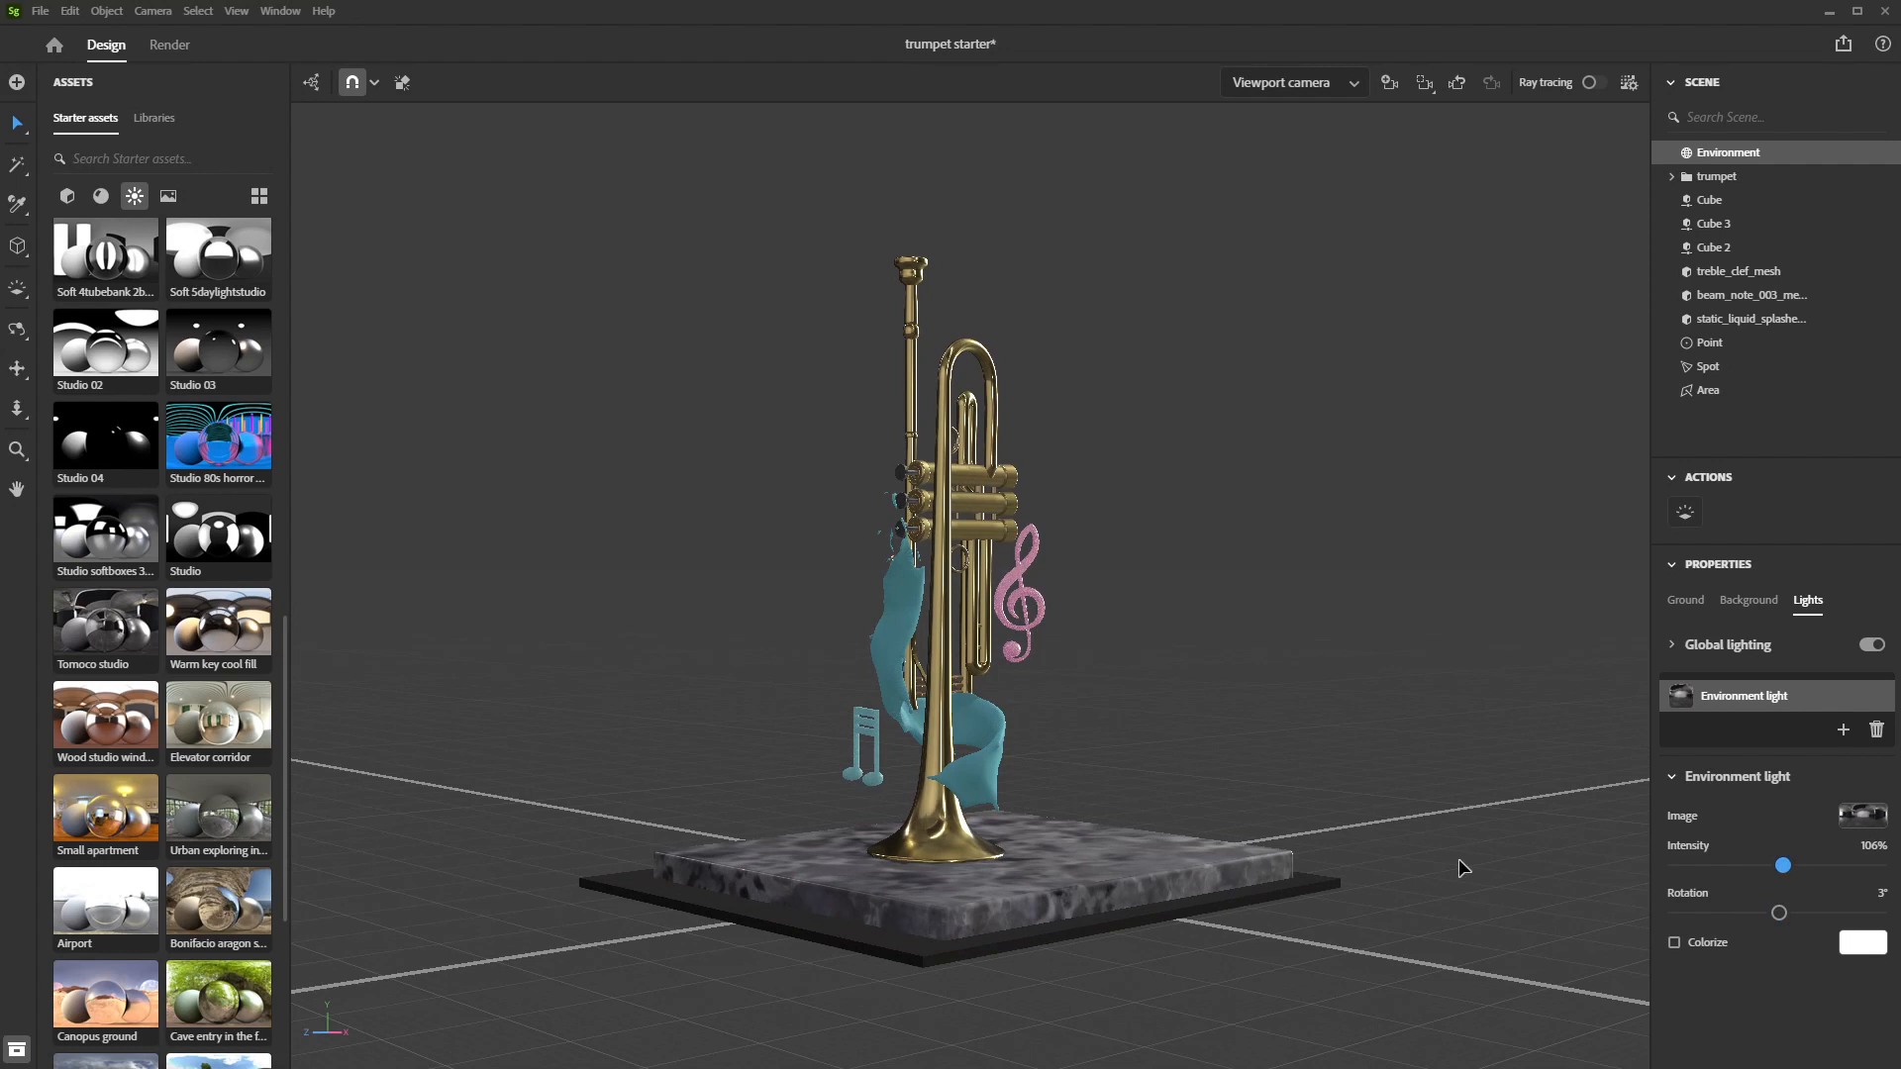
mouse_move(352, 670)
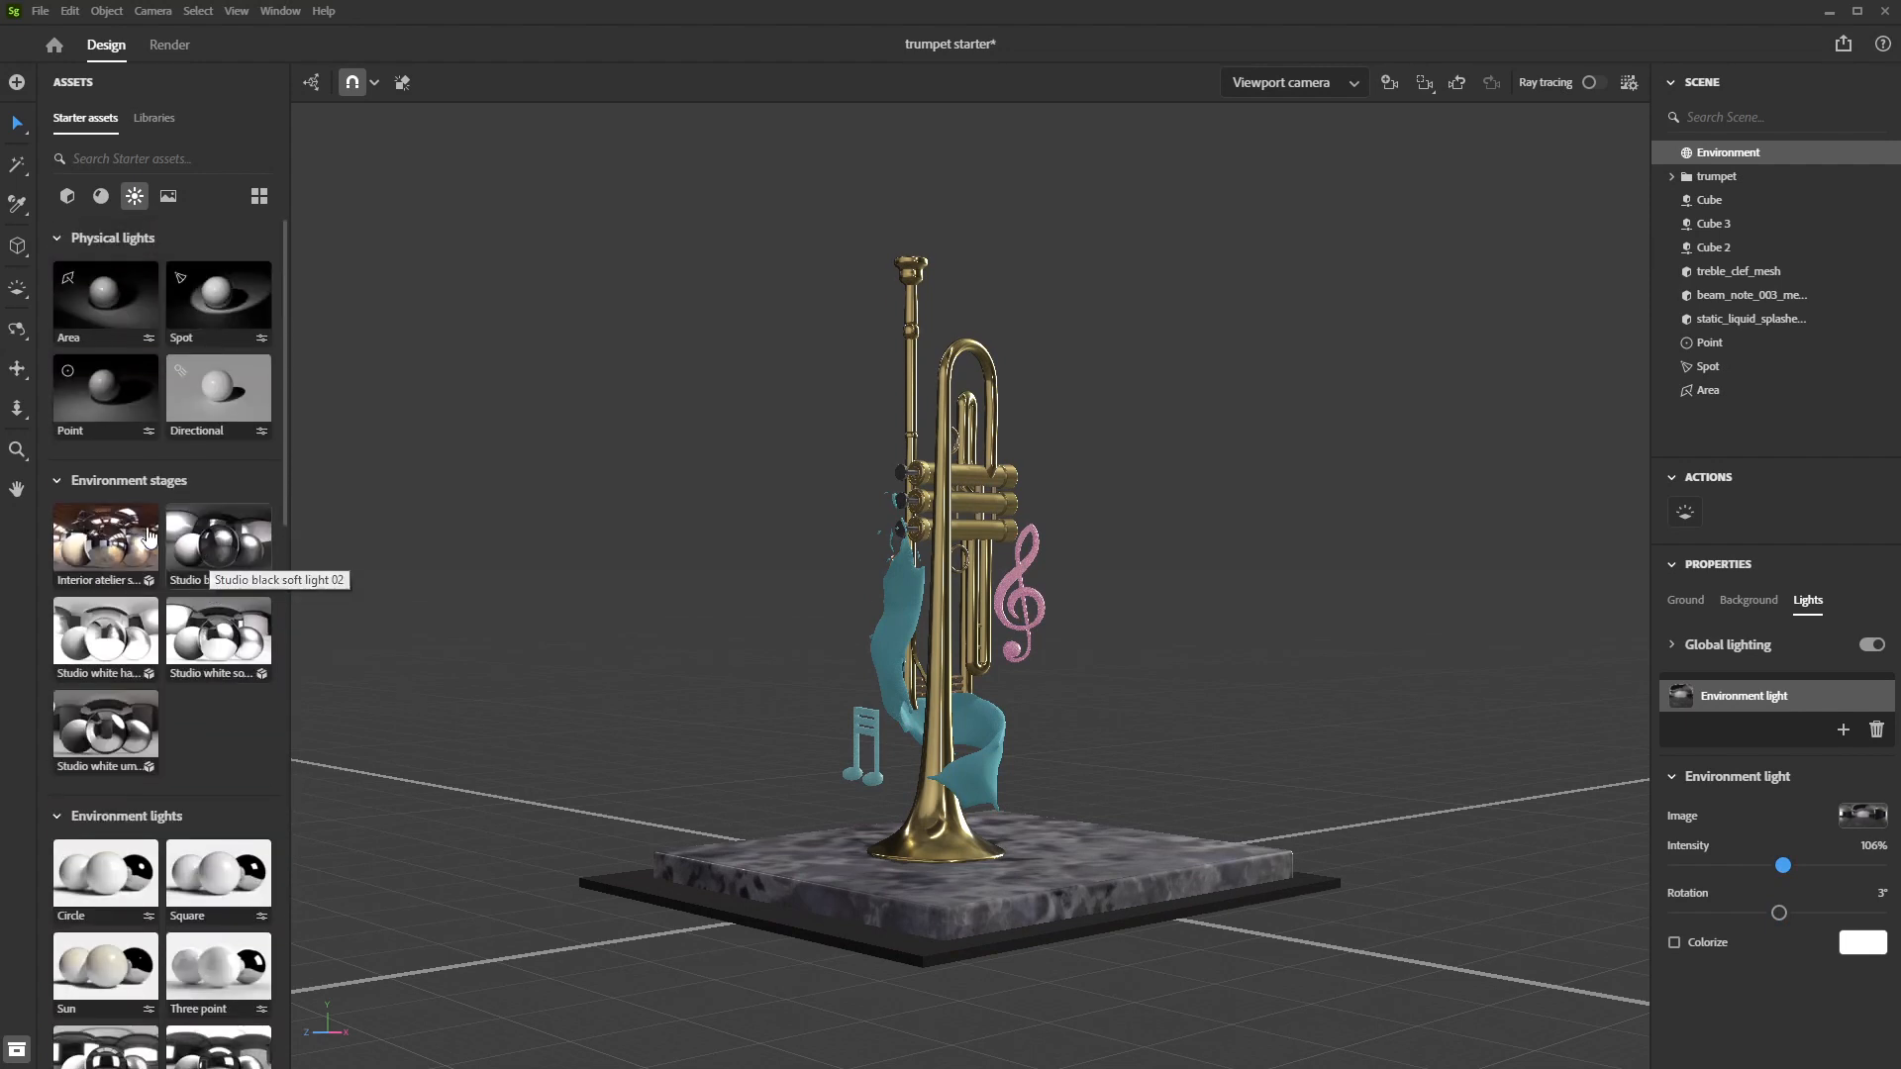
mouse_move(180, 681)
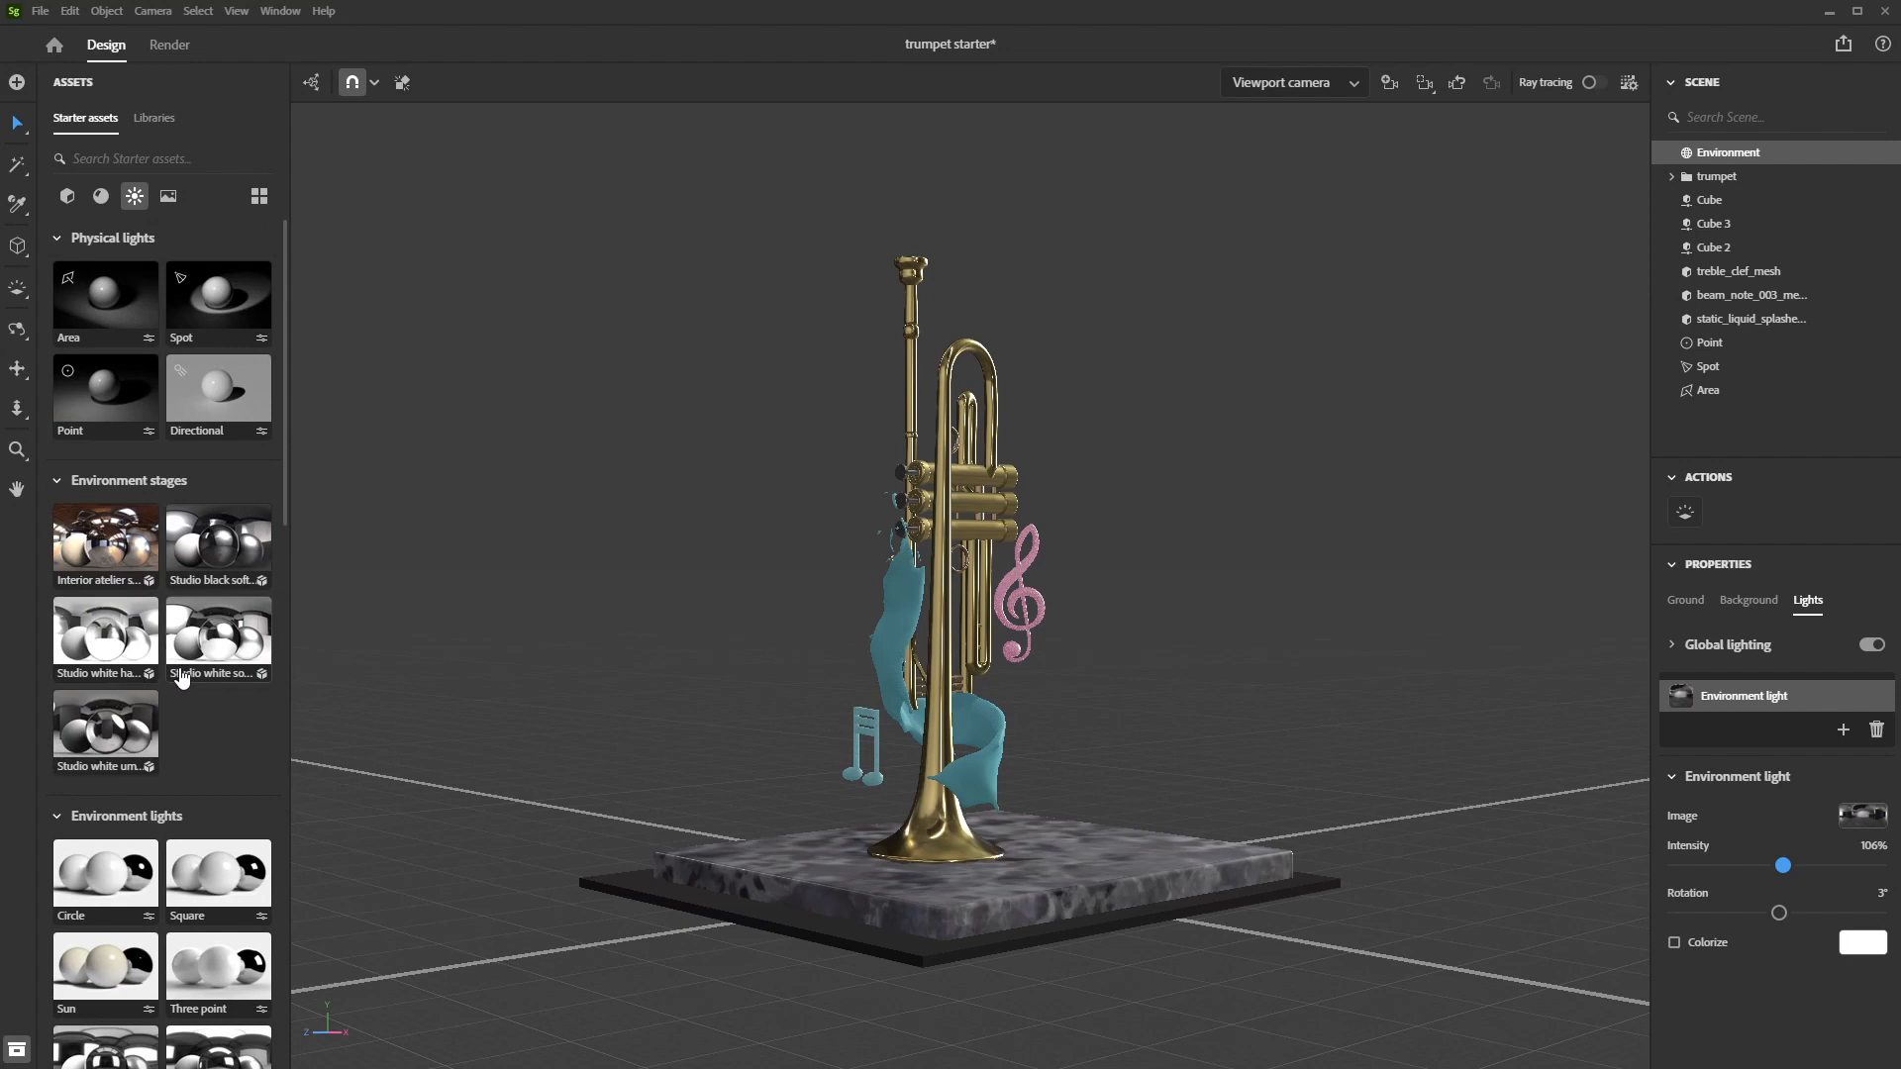
mouse_move(118, 549)
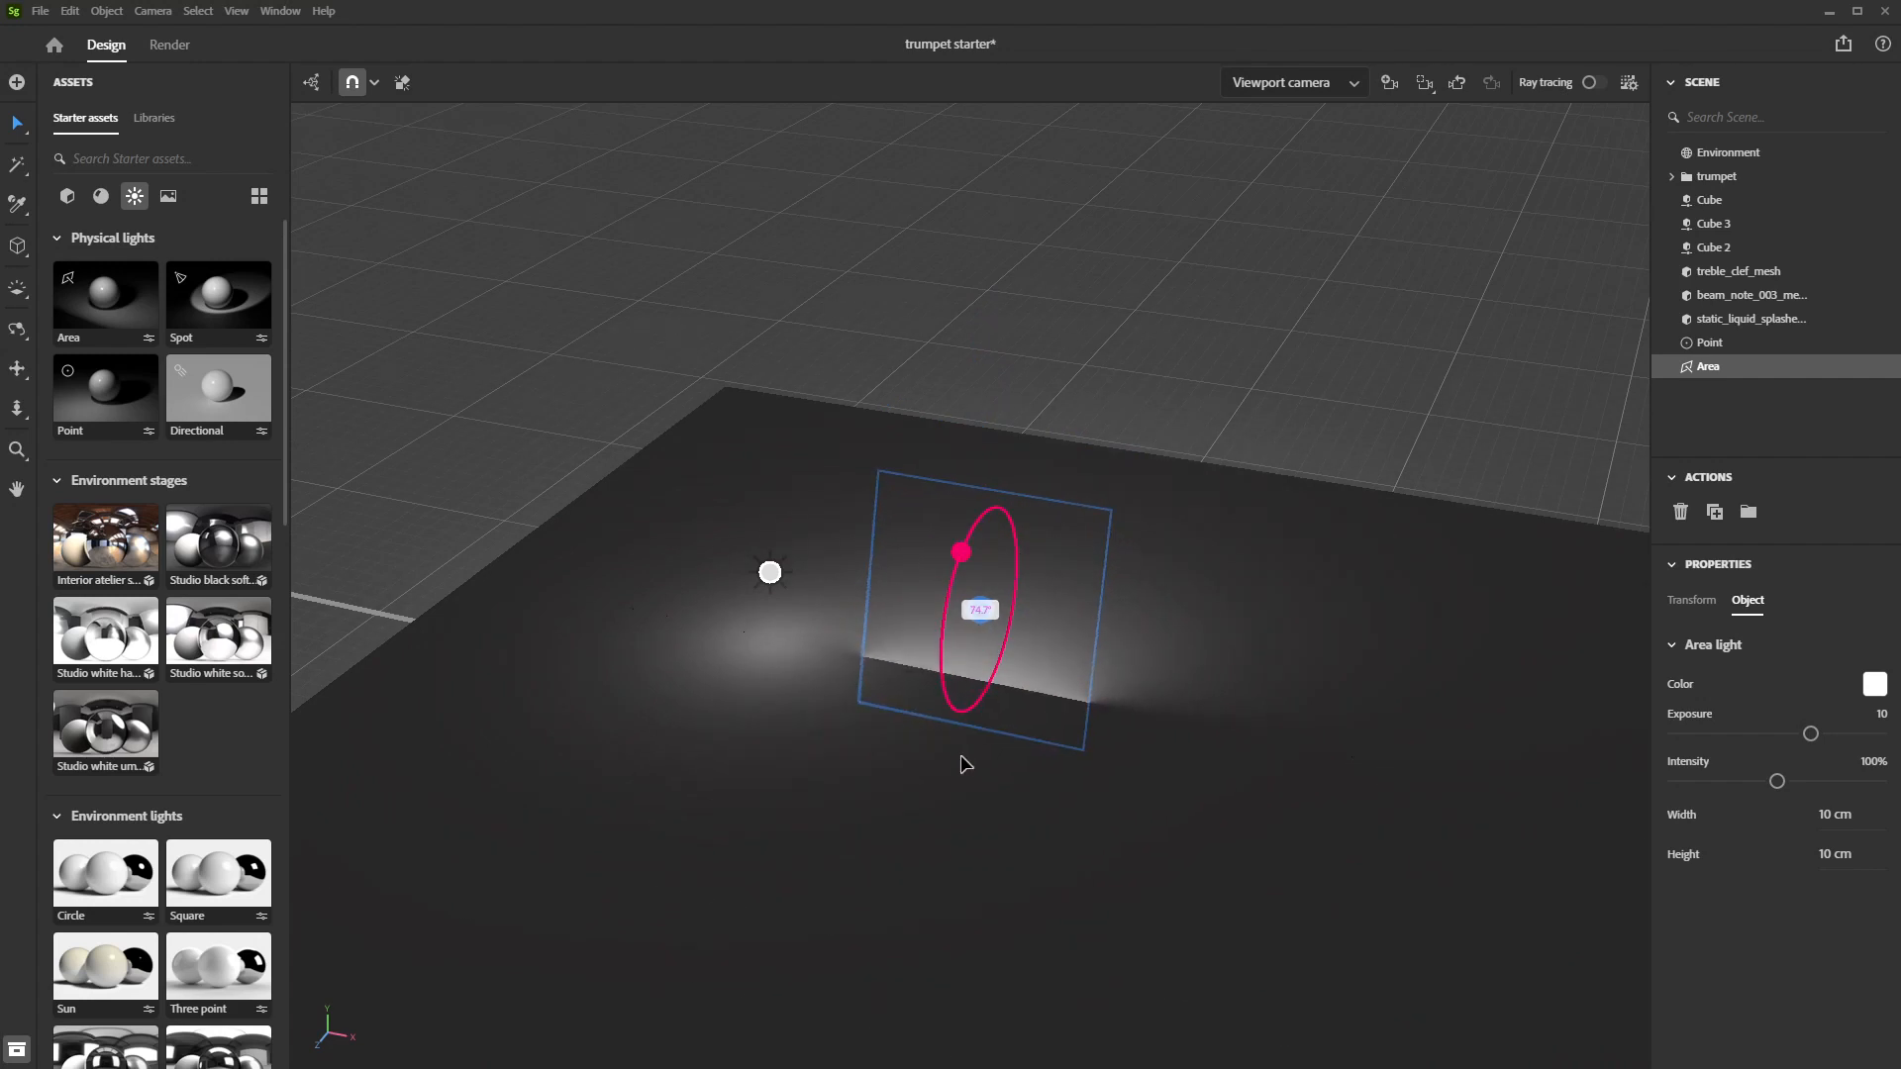
- Select the spot light and narrow its outer cone angle below 90°
left_click(1728, 152)
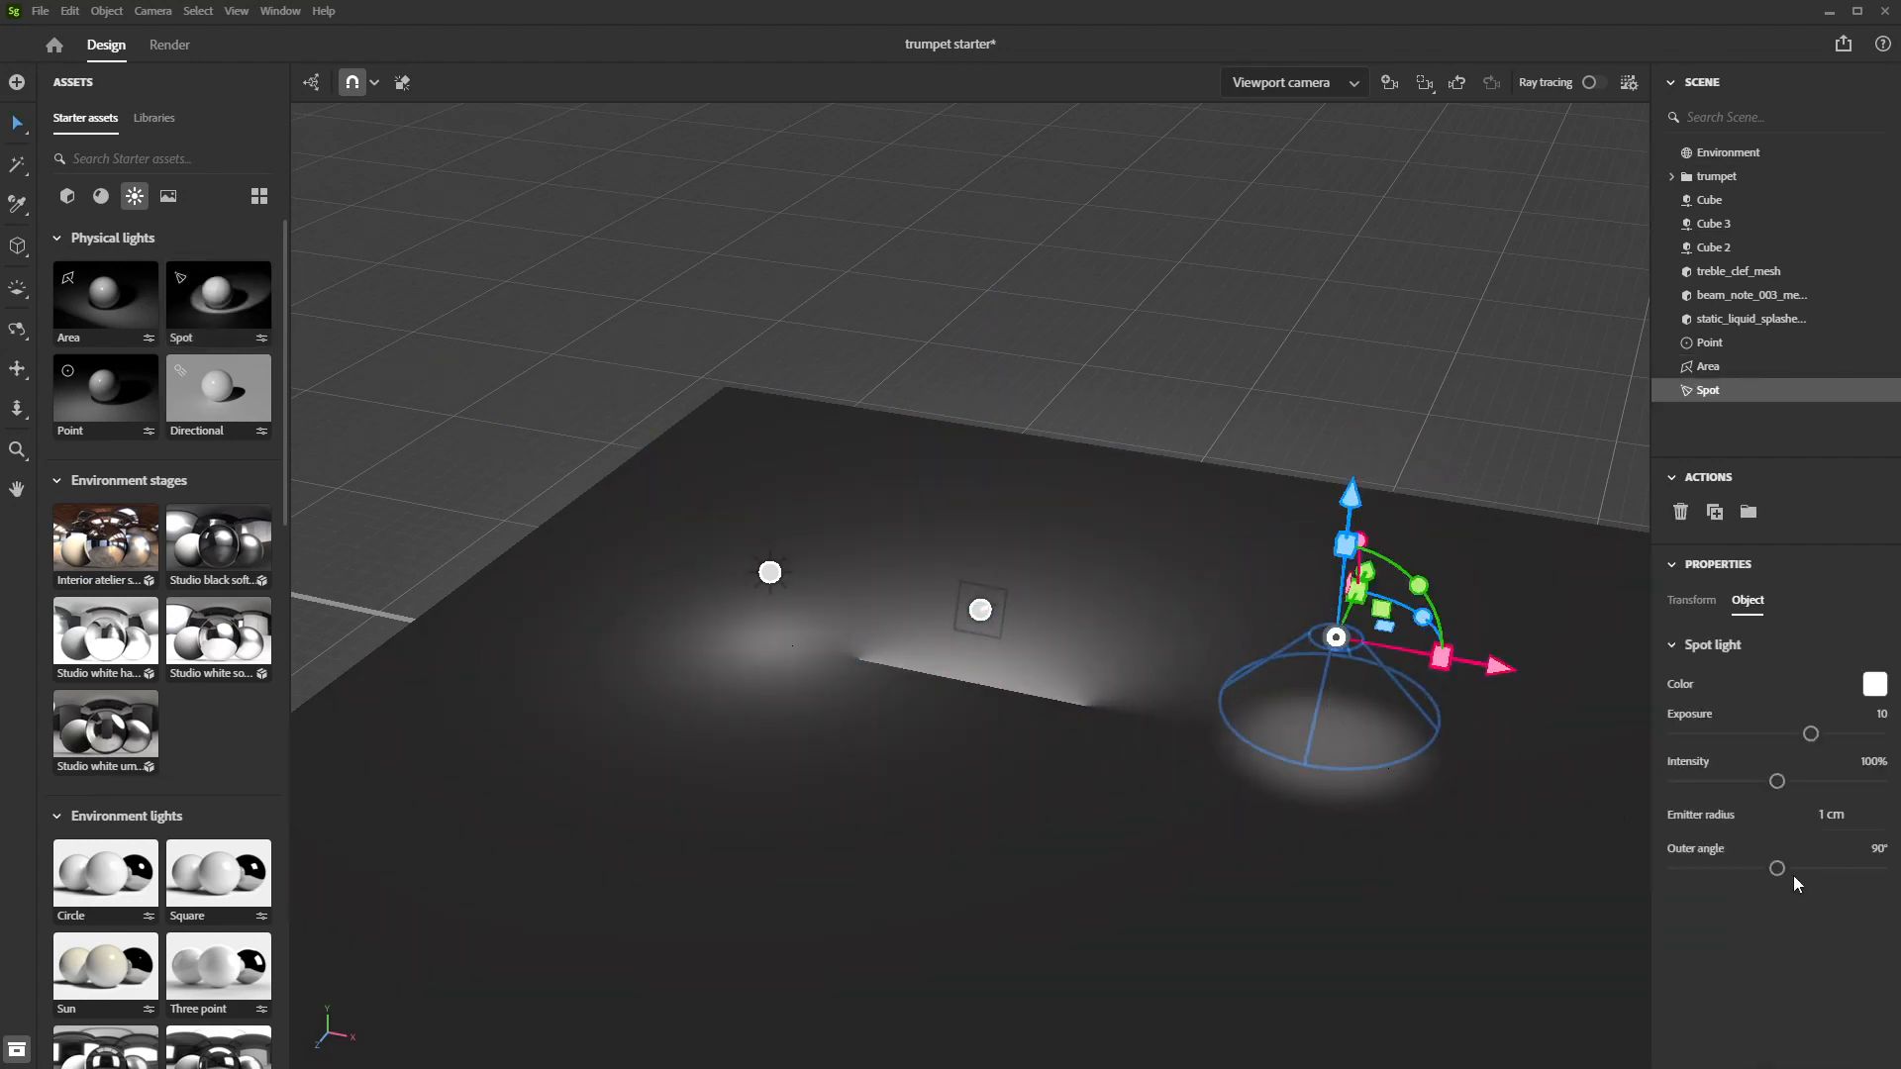
left_click_drag(1776, 868, 1772, 868)
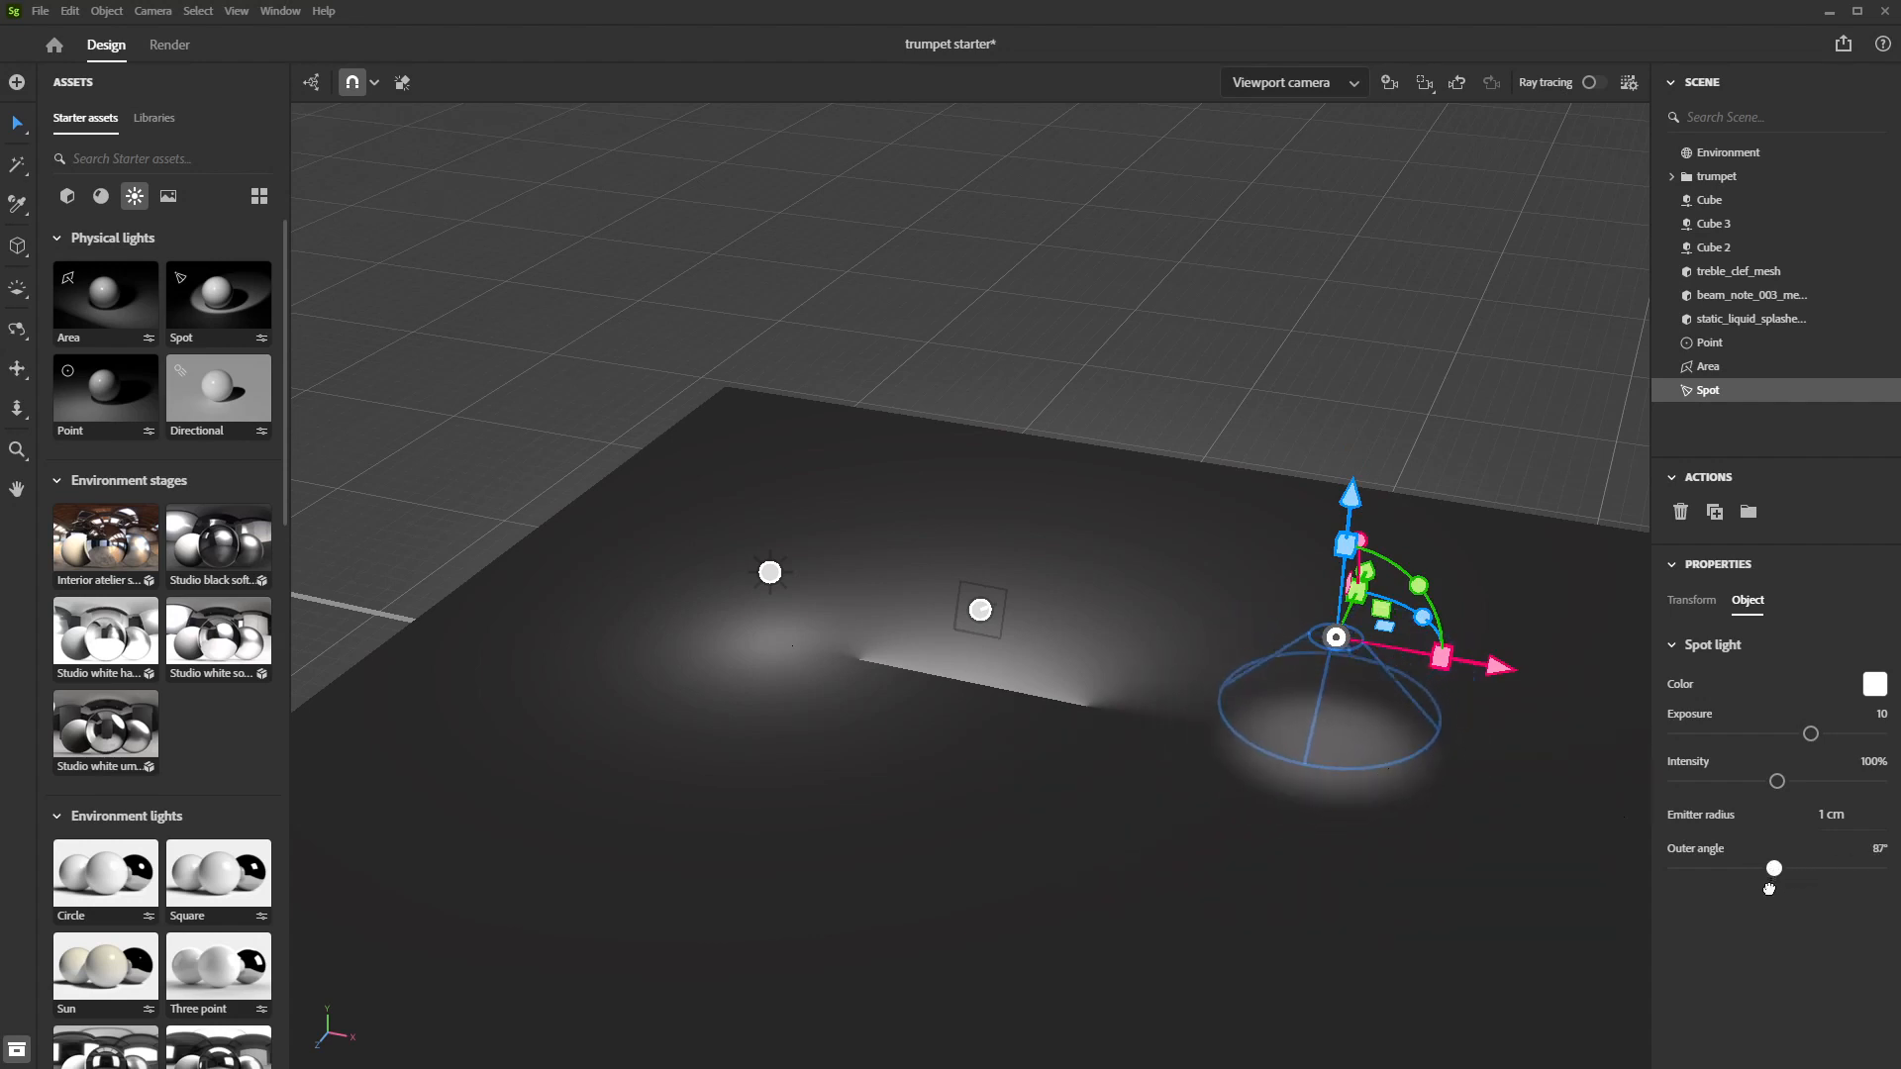
left_click_drag(1773, 869, 1750, 868)
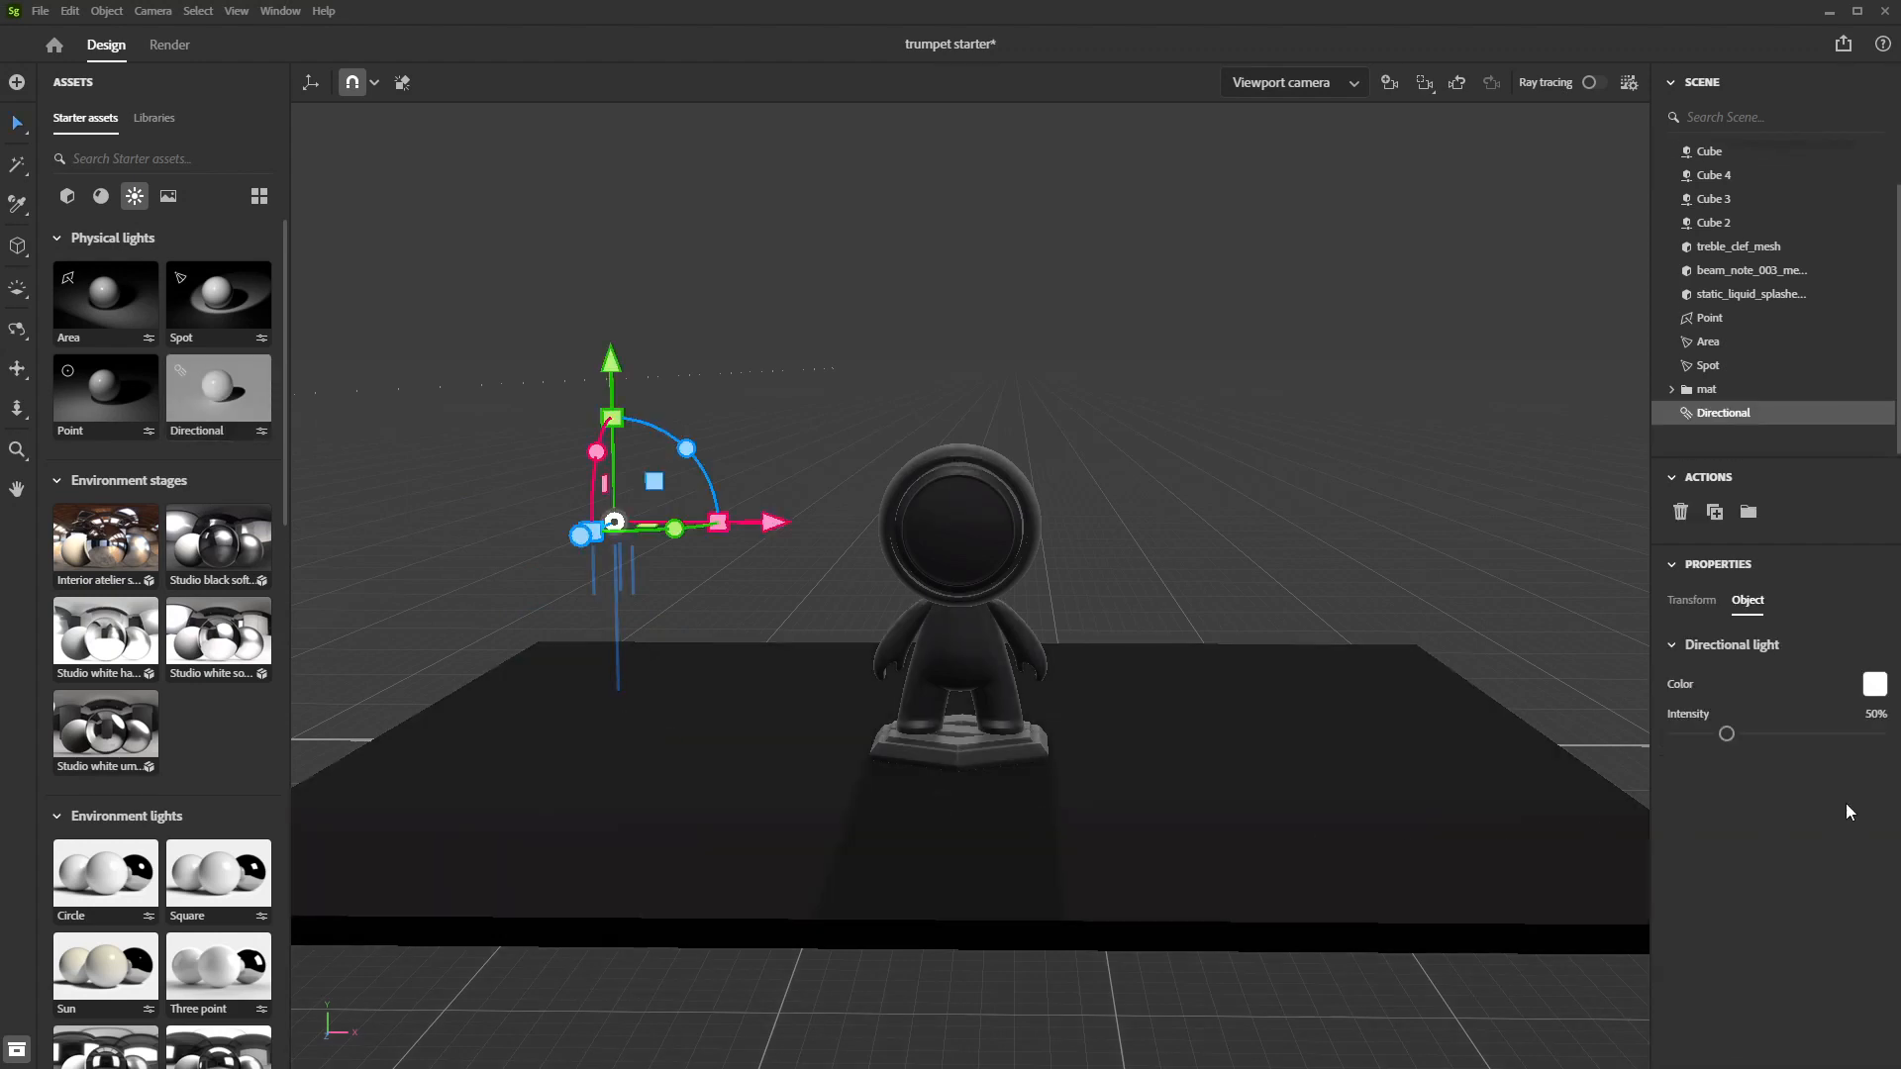
- Set the directional light's intensity to 50%
left_click_drag(1726, 734, 1792, 734)
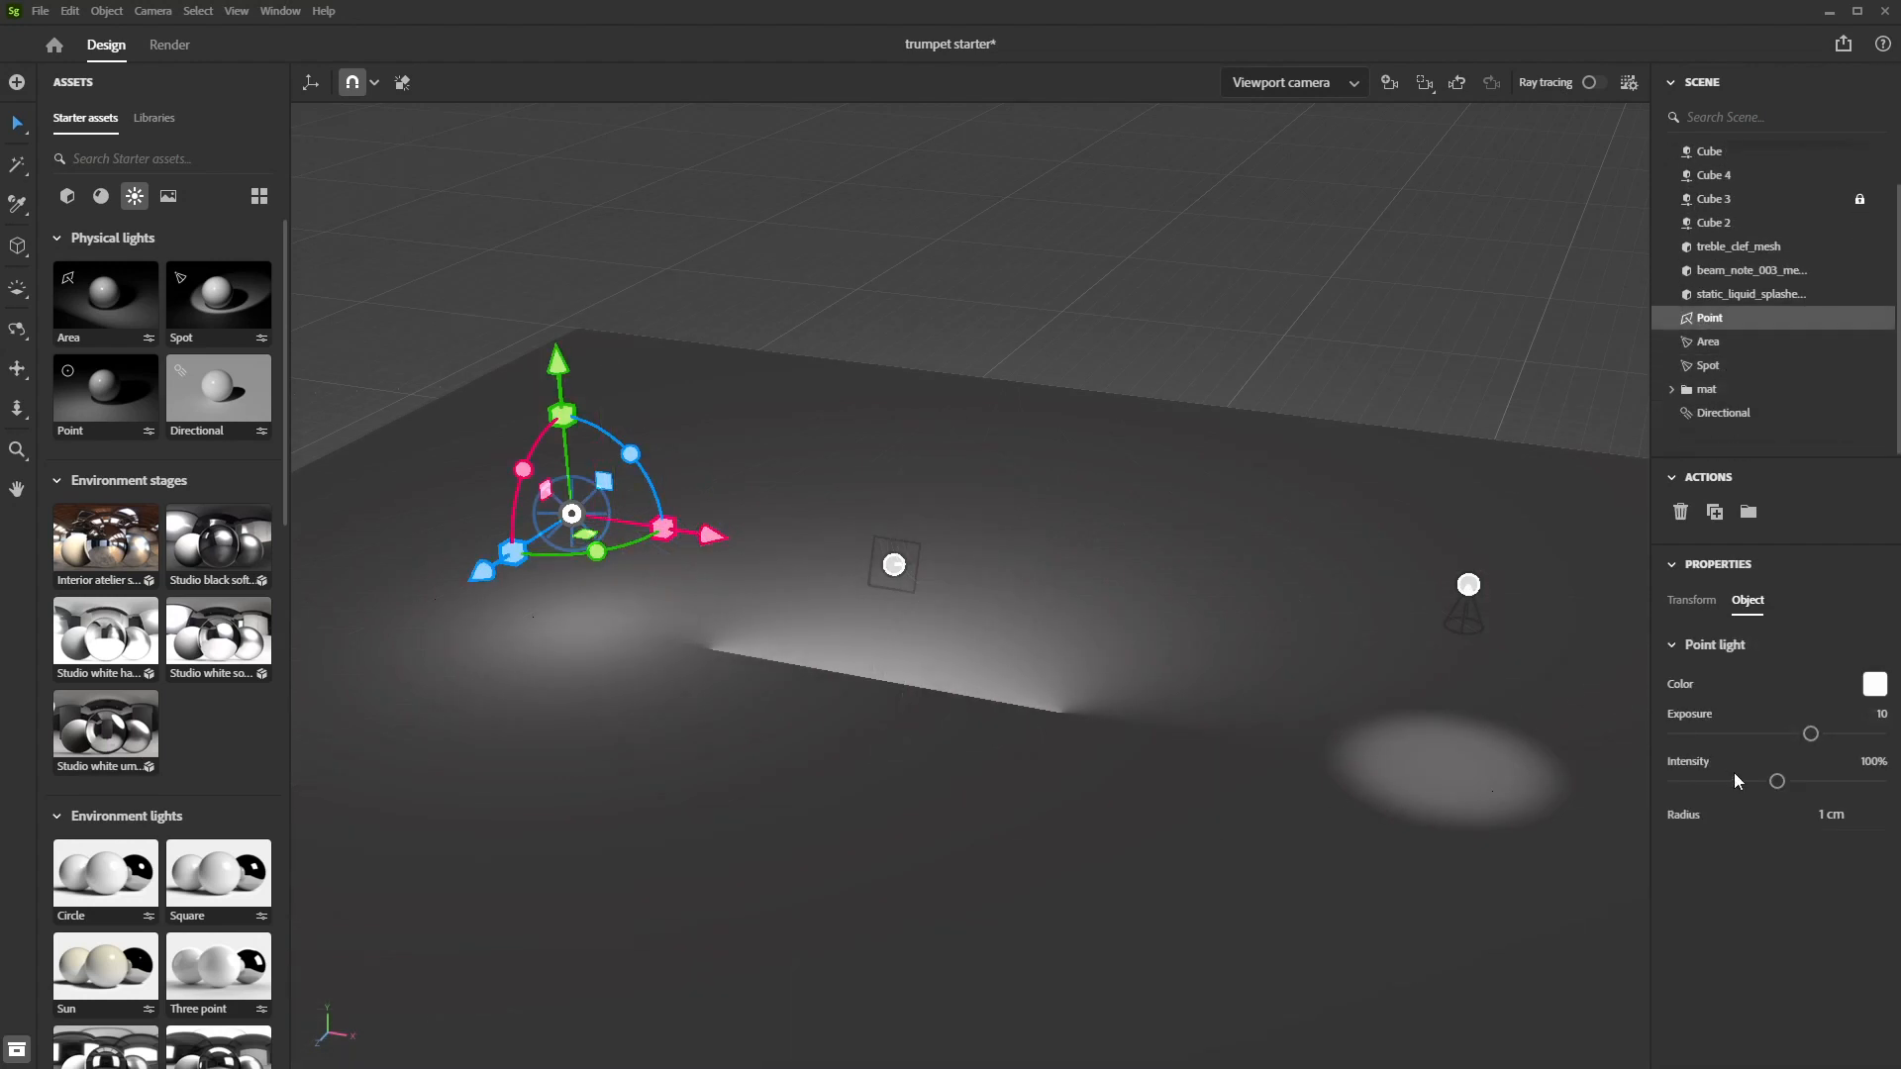
- Tint the point light BF6969 from its colour swatch, then select the area light
left_click(1873, 684)
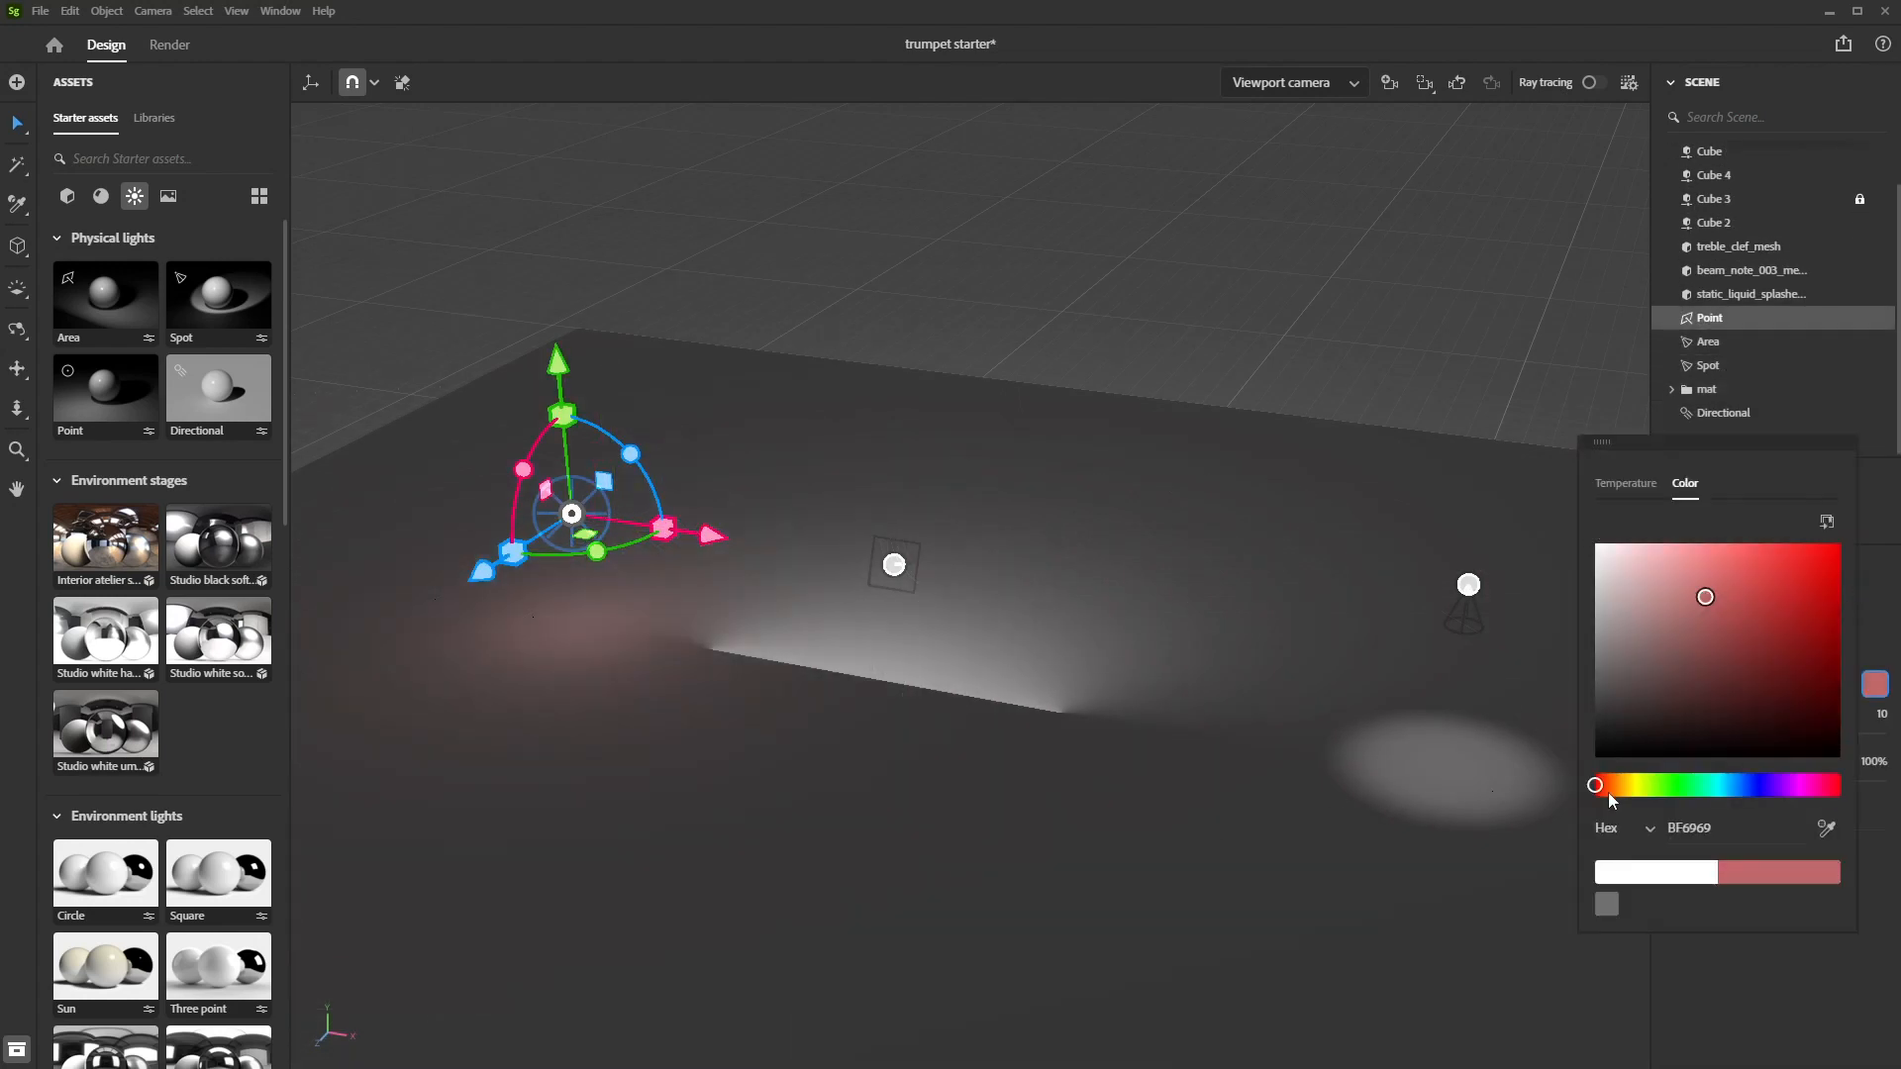
left_click(1706, 341)
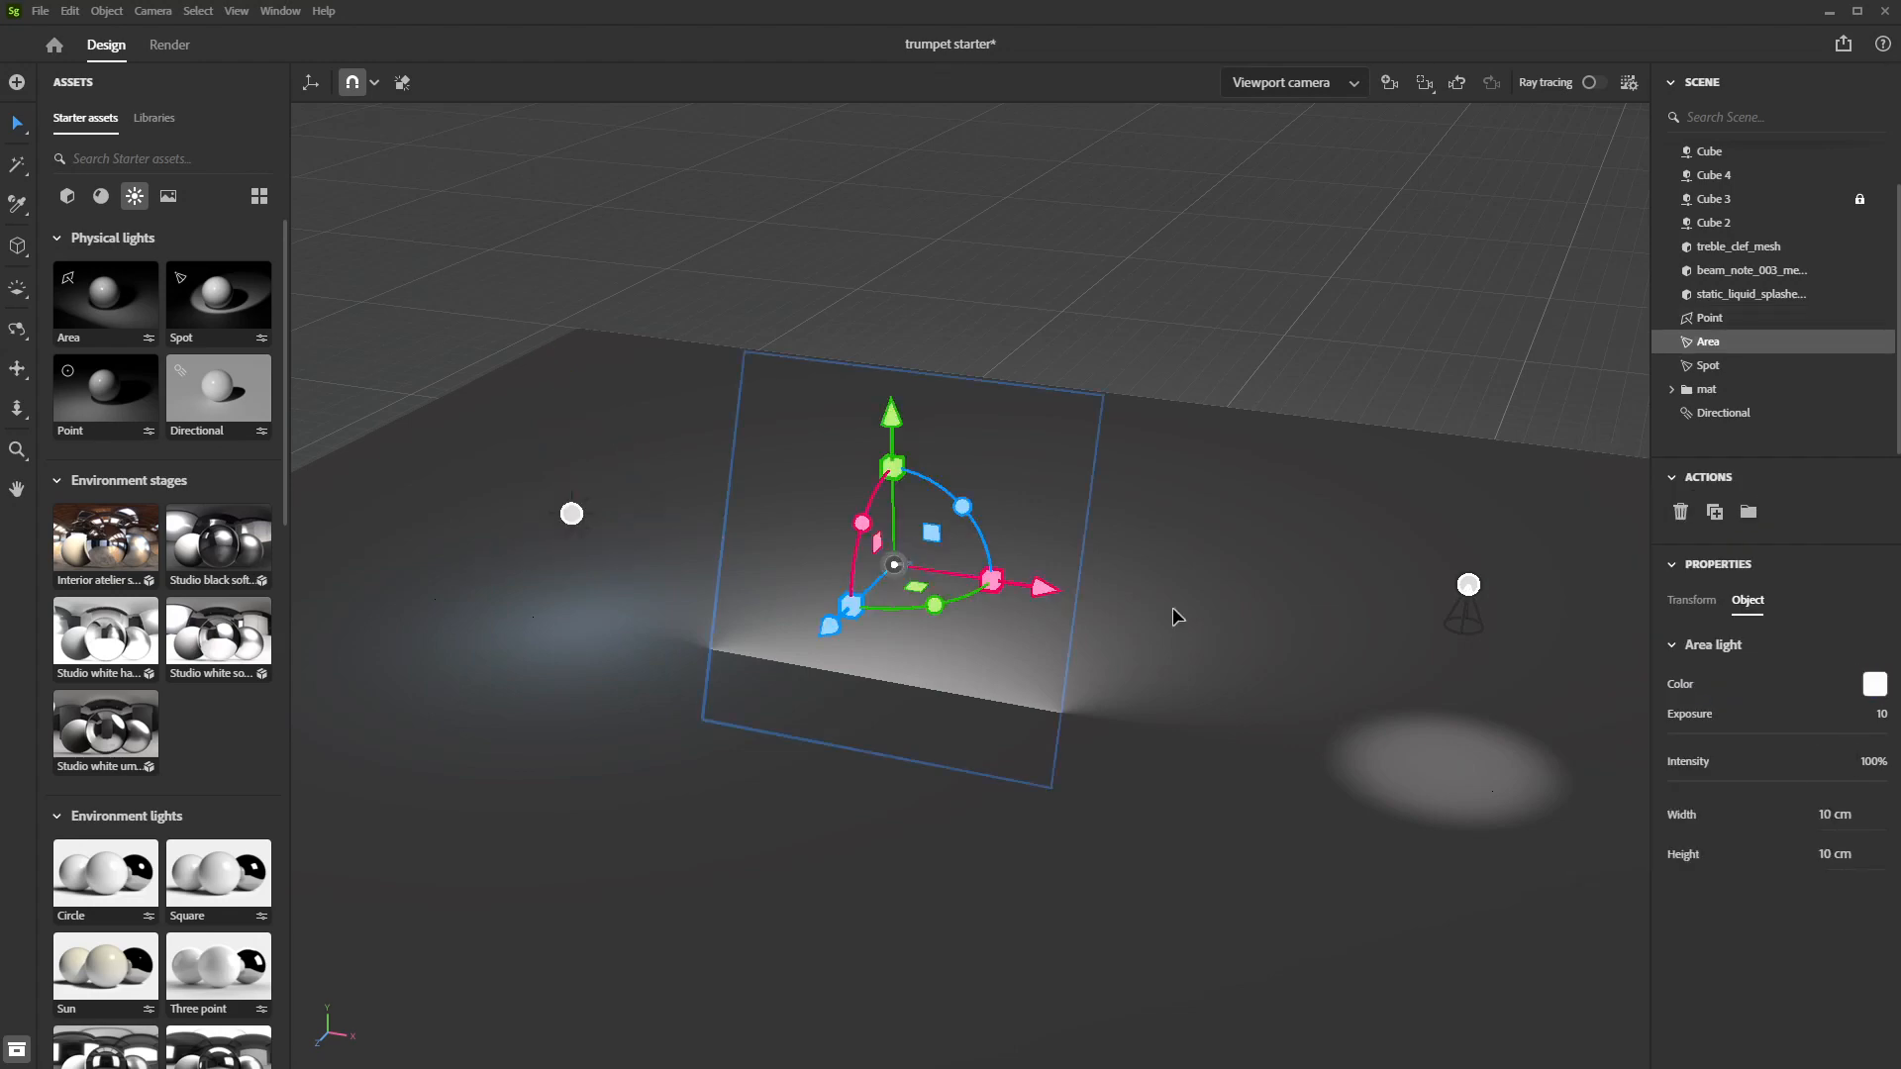